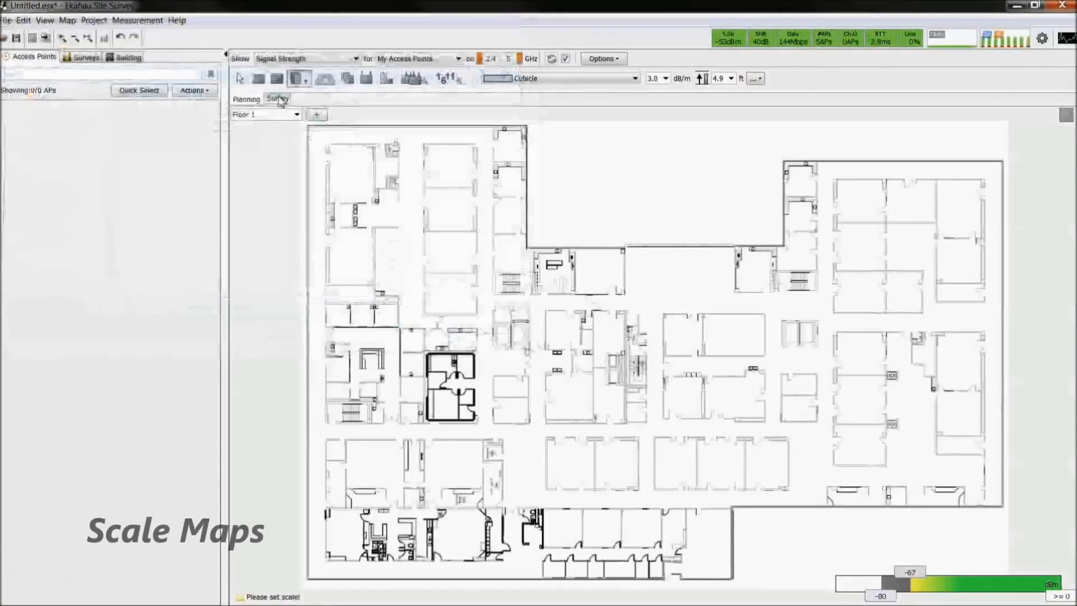
- Draw the scale line down Floor 1's left wall, enter 125.0 ft, and add another floor map
left_click_drag(307, 127, 300, 229)
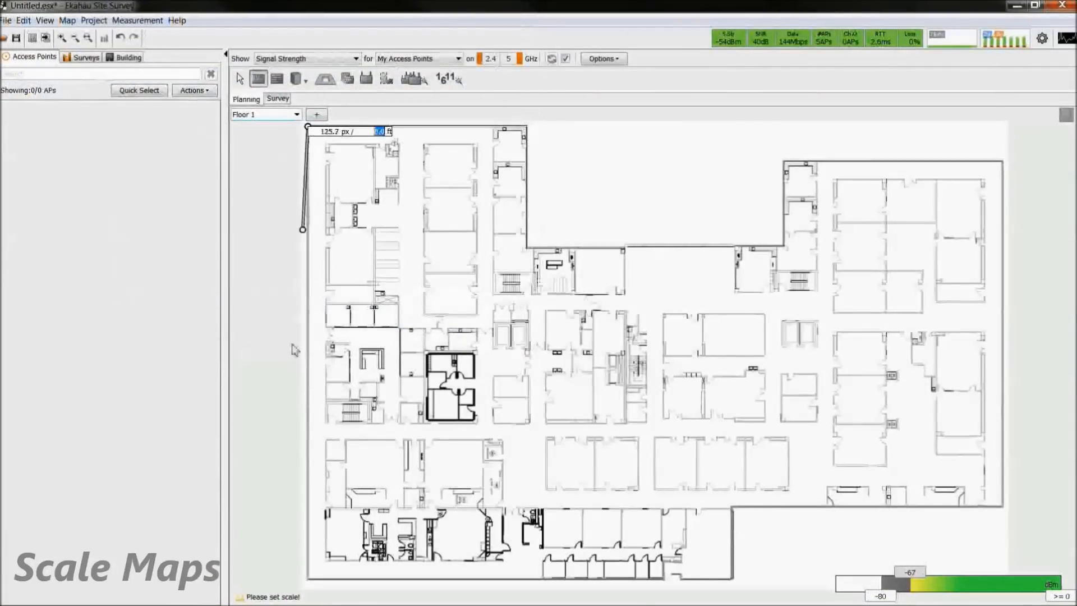
left_click_drag(301, 229, 305, 580)
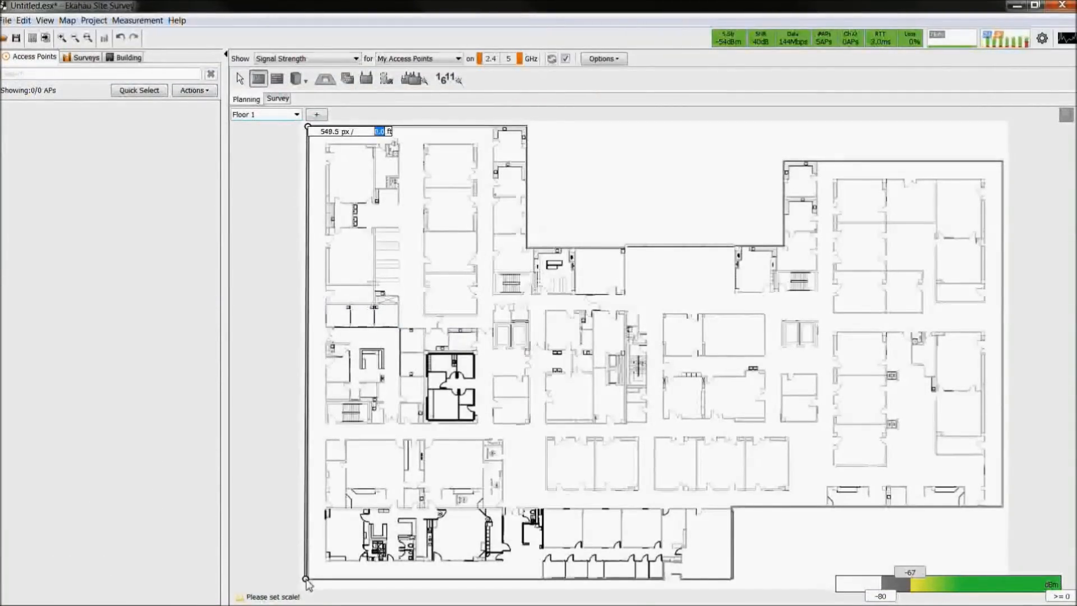
type("125.0")
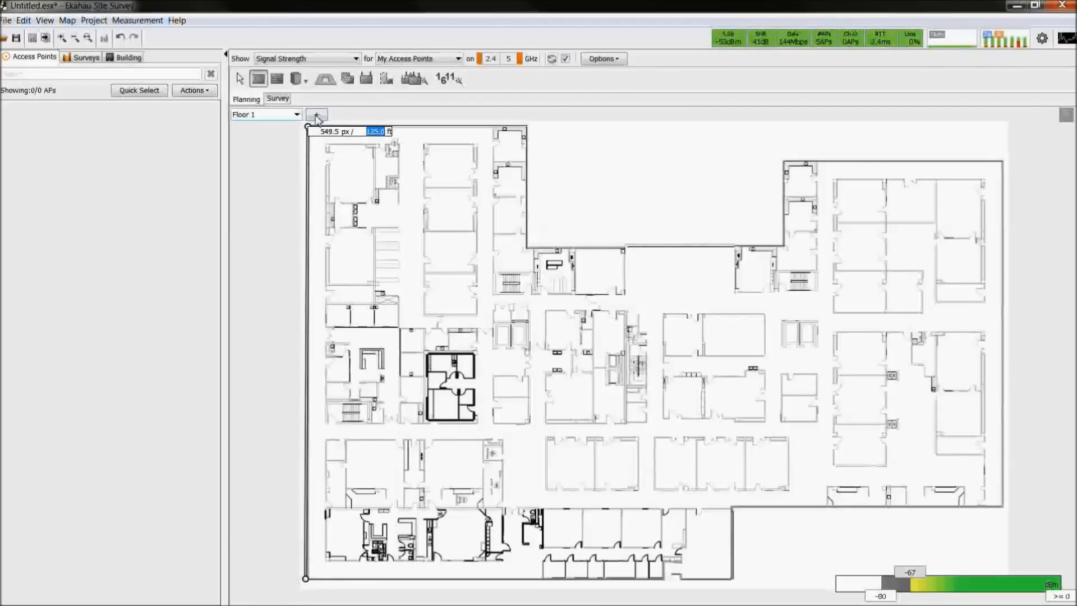
left_click(266, 114)
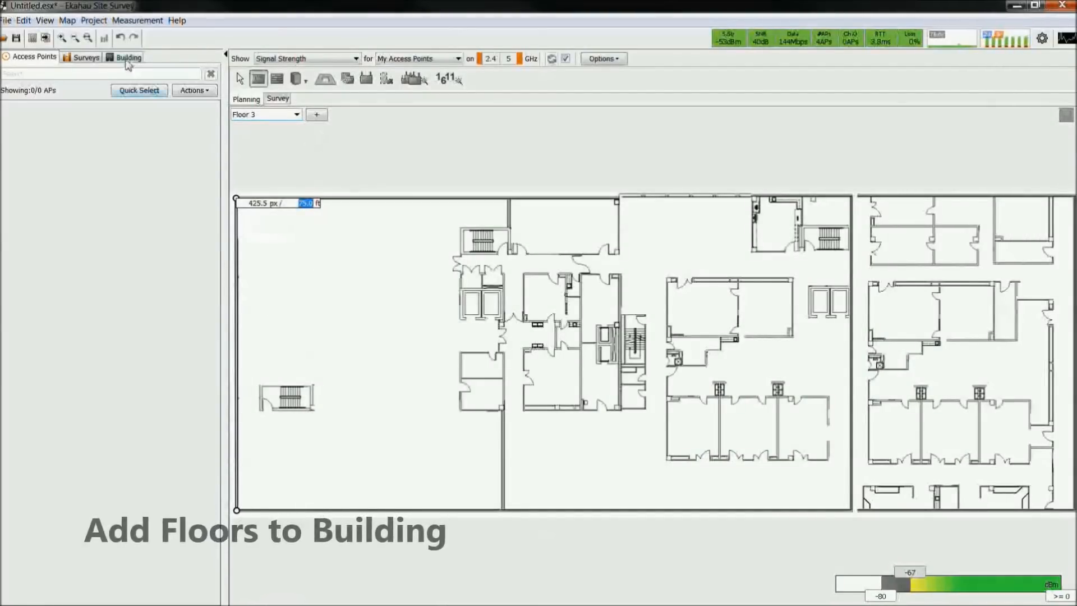
- Add the selected floors to the building and begin placing alignment points on the floor map
left_click(127, 56)
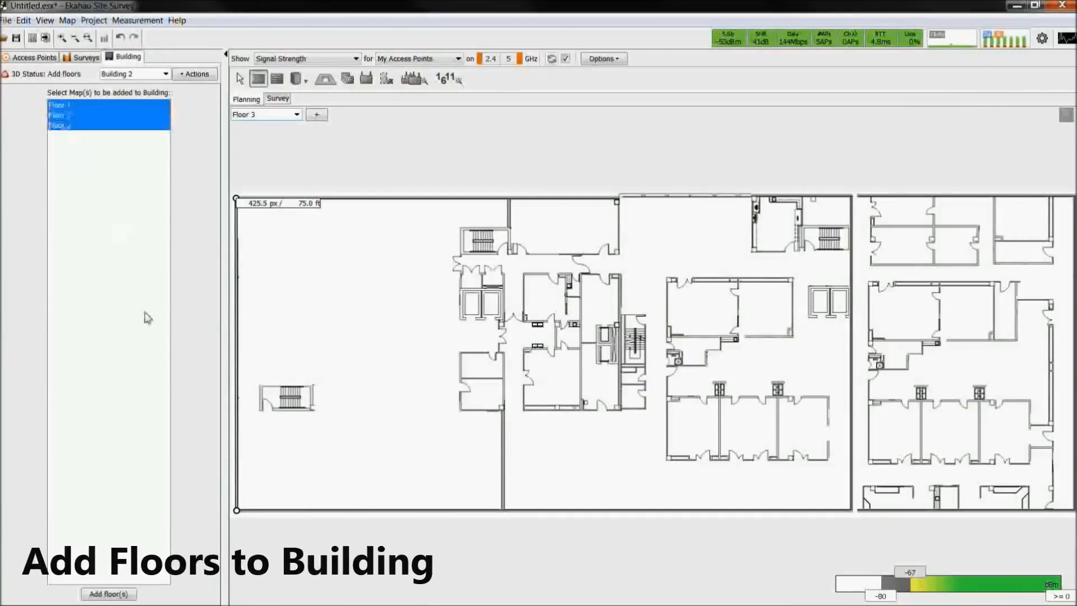
left_click(107, 593)
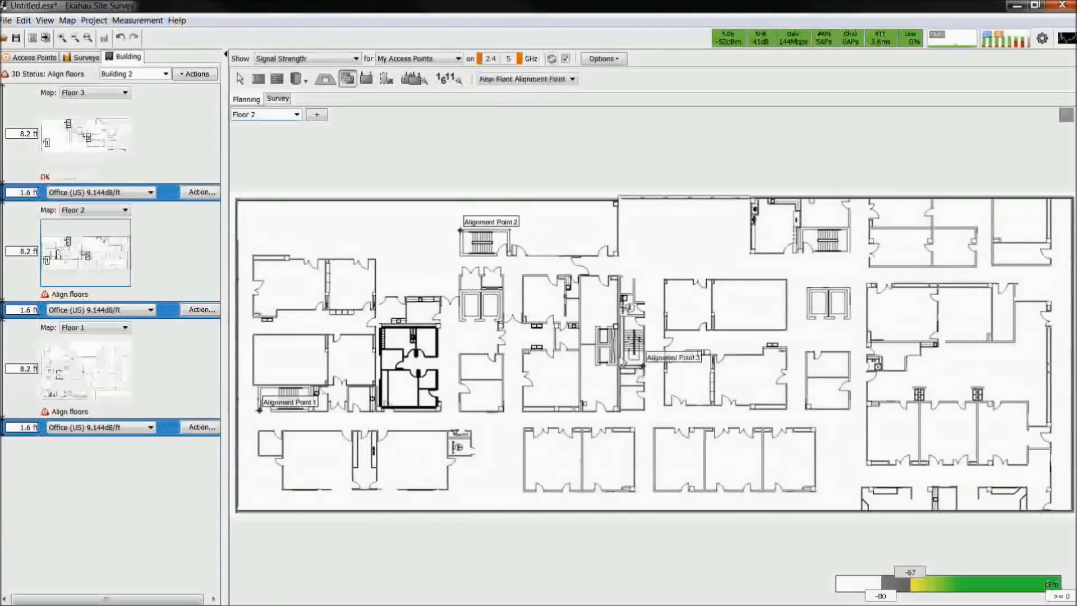
left_click(265, 115)
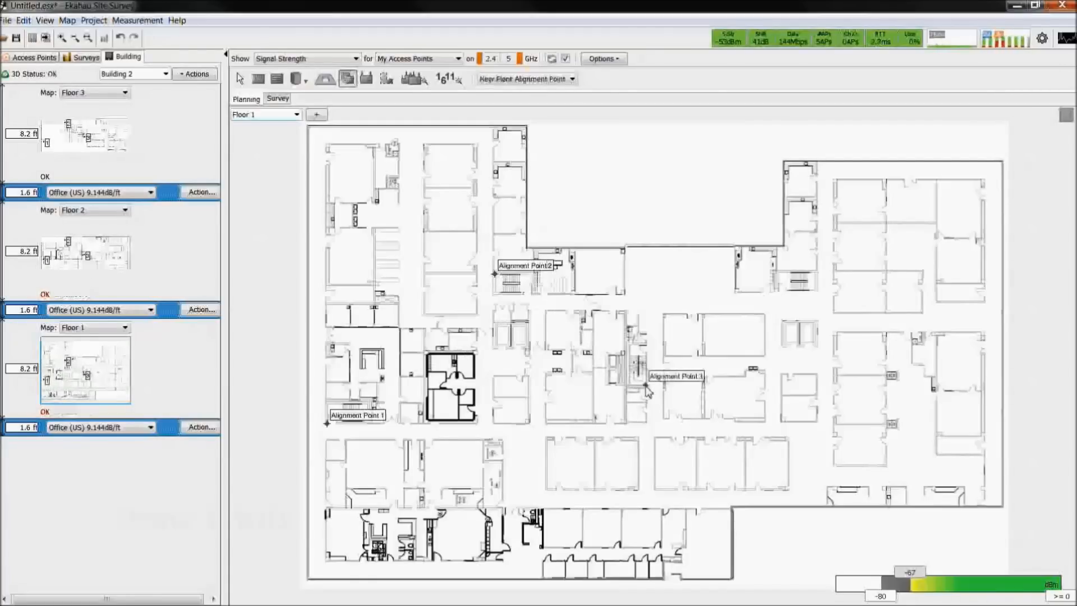
- Choose Brick Wall (10dB) as the wall material and trace a brick wall along the building's top edge
left_click(277, 79)
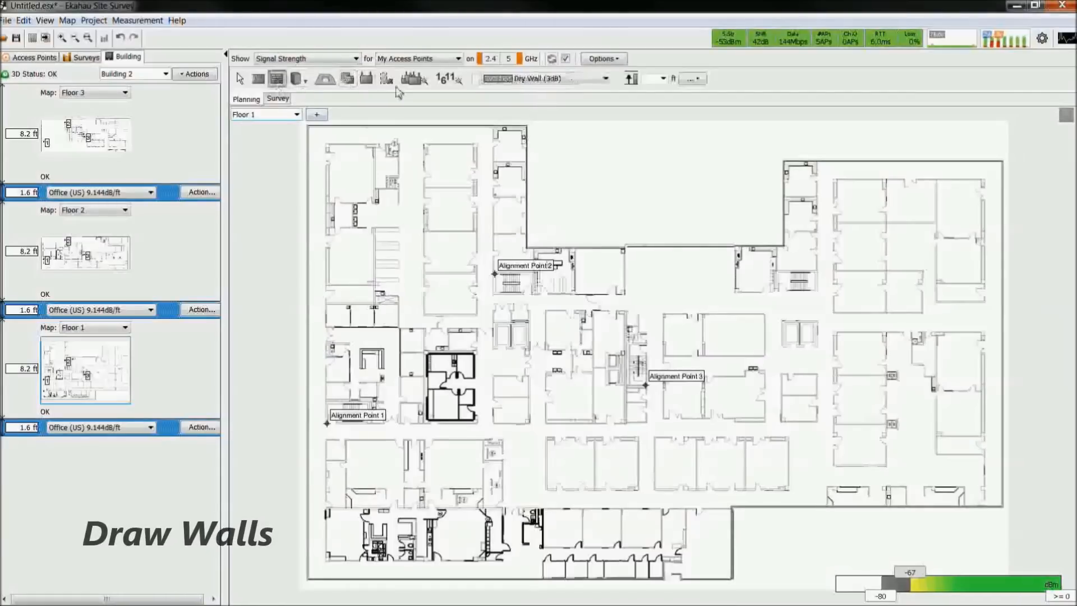
left_click(604, 78)
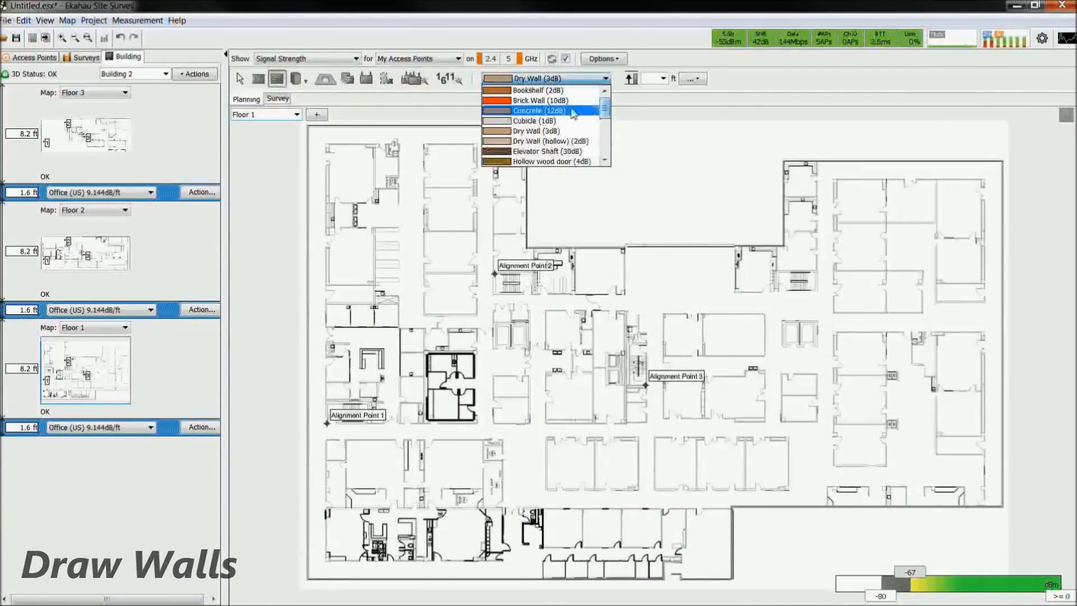
left_click(539, 100)
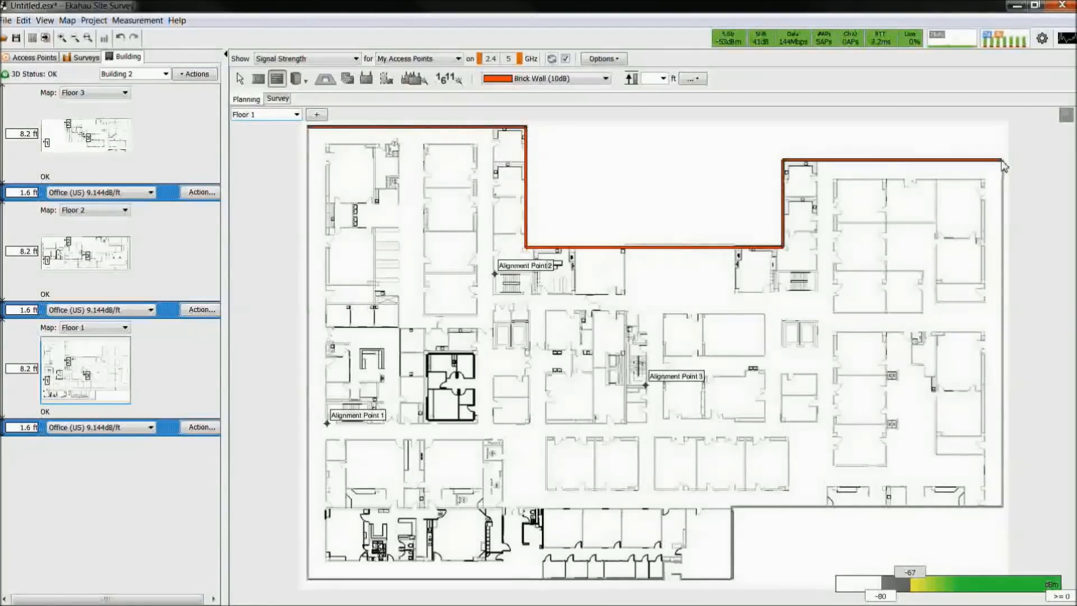
left_click_drag(1003, 164, 731, 571)
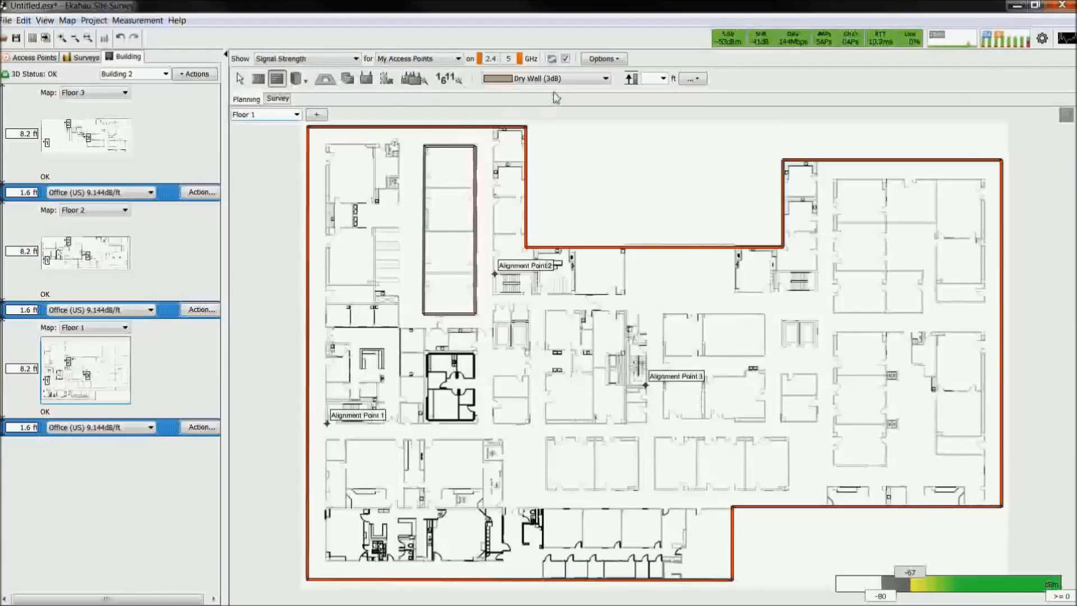
mouse_move(296, 77)
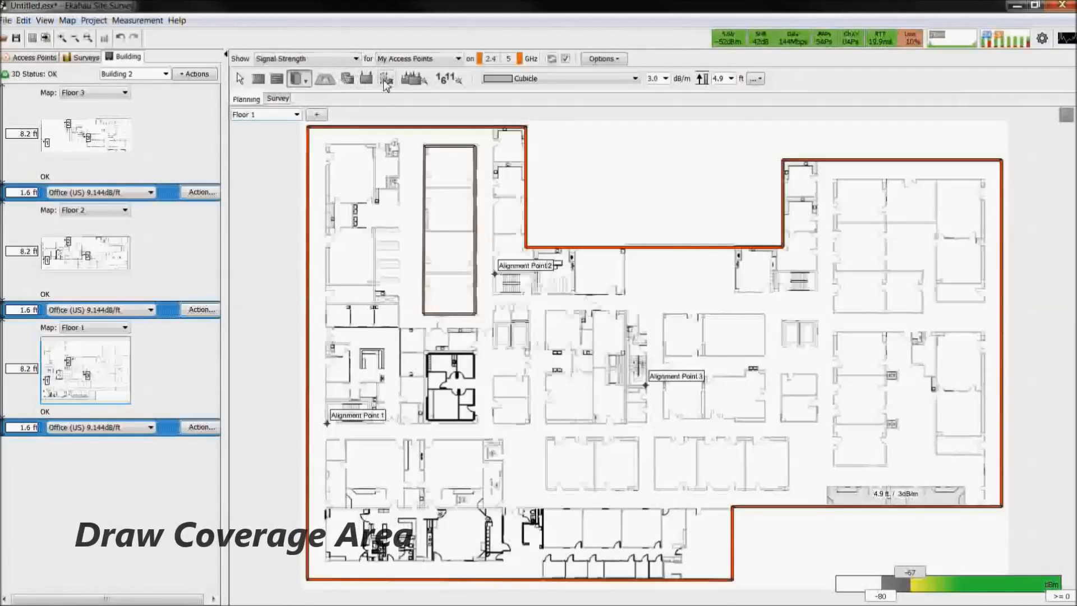
- Mark the upper building section of Floor 1 as a coverage area rectangle
left_click(387, 78)
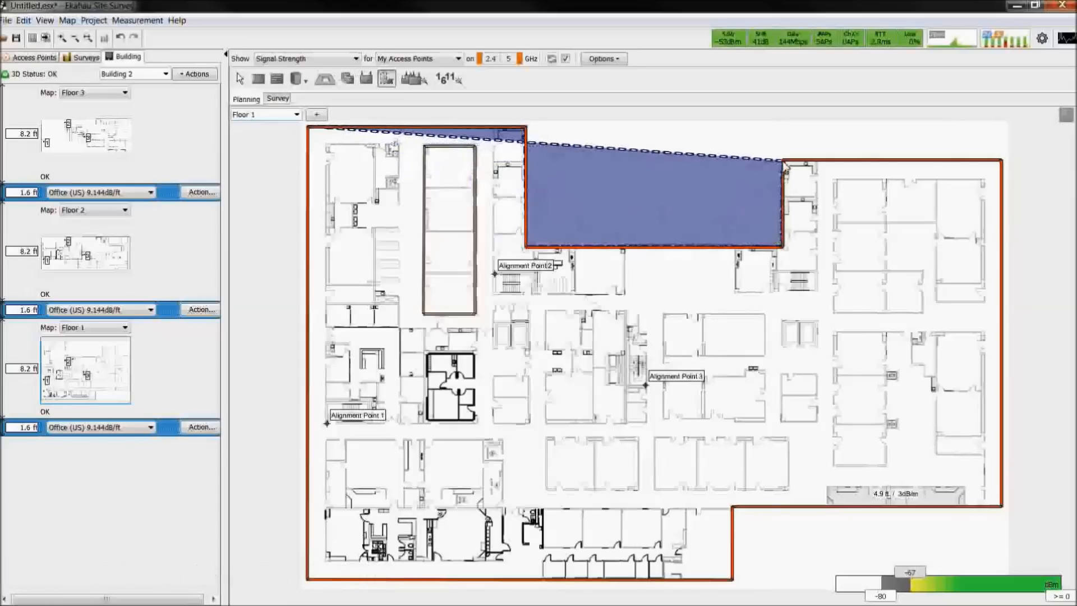
left_click_drag(782, 168, 1002, 512)
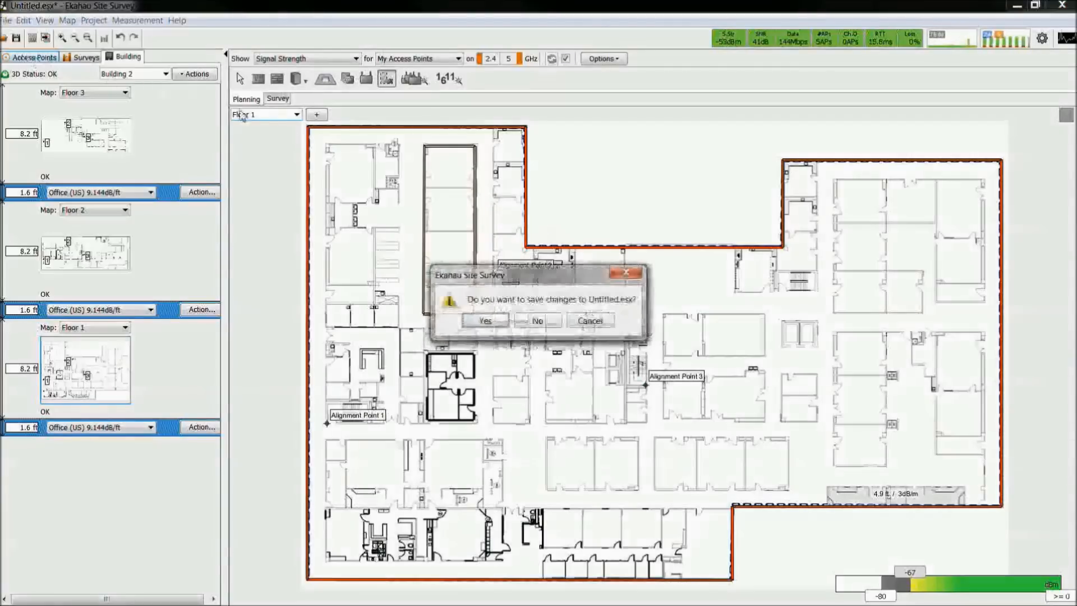
- Decline saving the untitled project and open _Office_NoAPs from the Open Project dialog
left_click(538, 320)
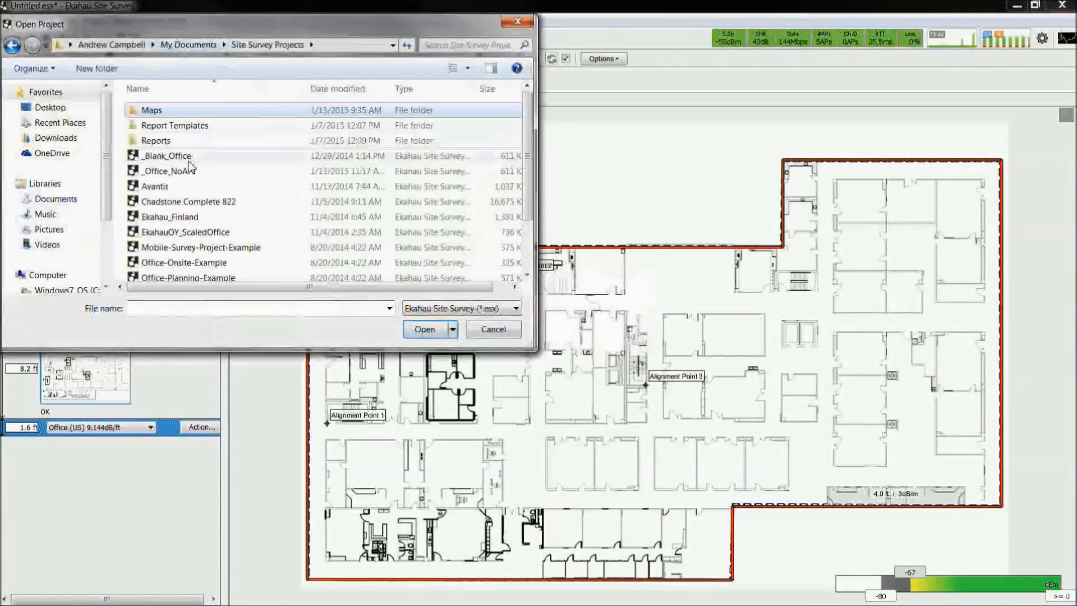
left_click(494, 329)
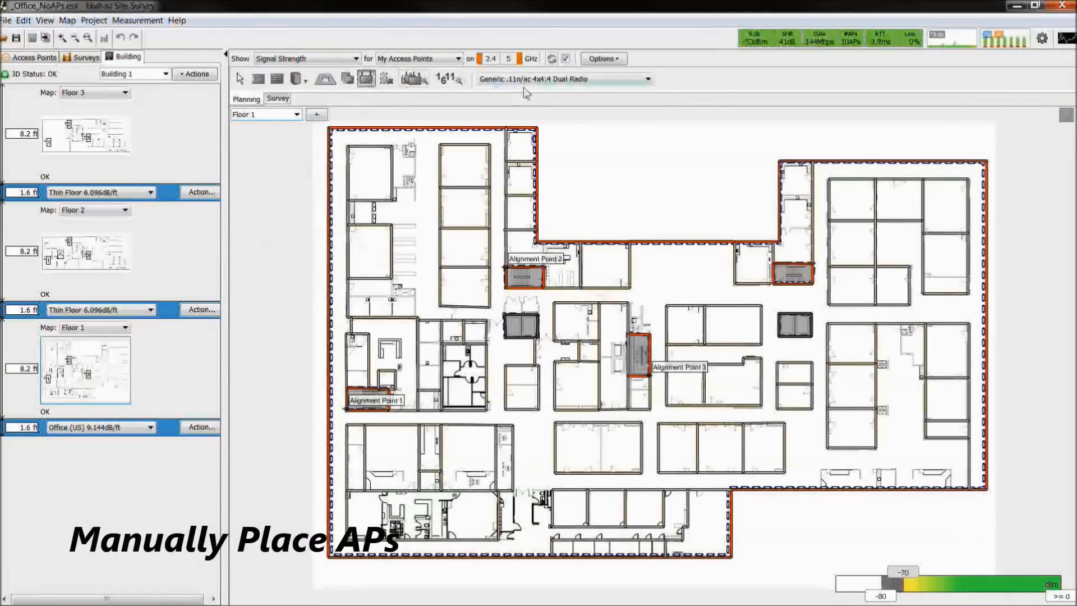
left_click(644, 79)
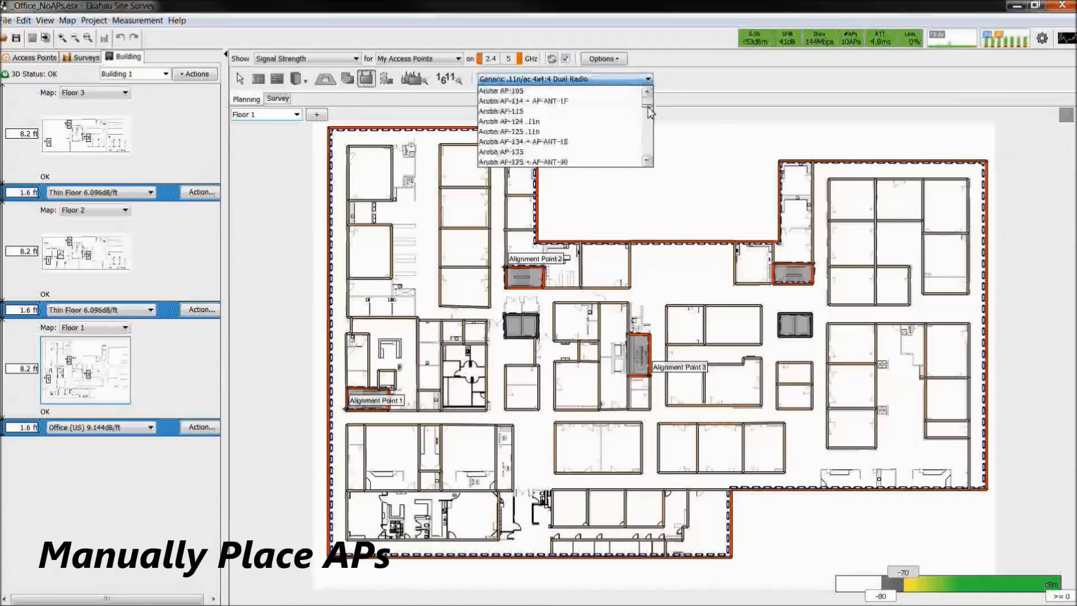
scroll("down", 3)
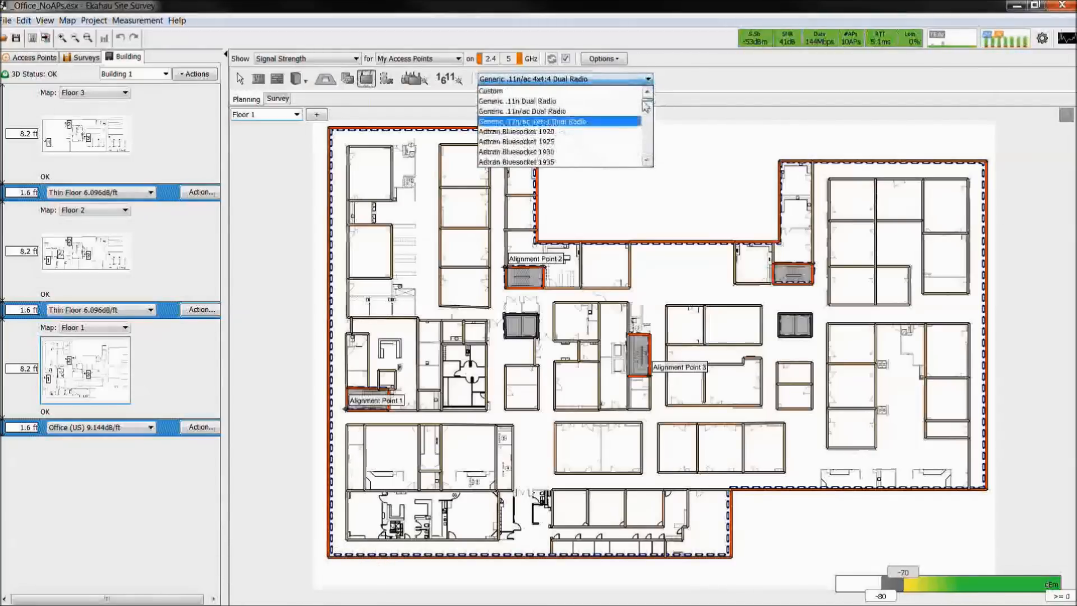
left_click(529, 122)
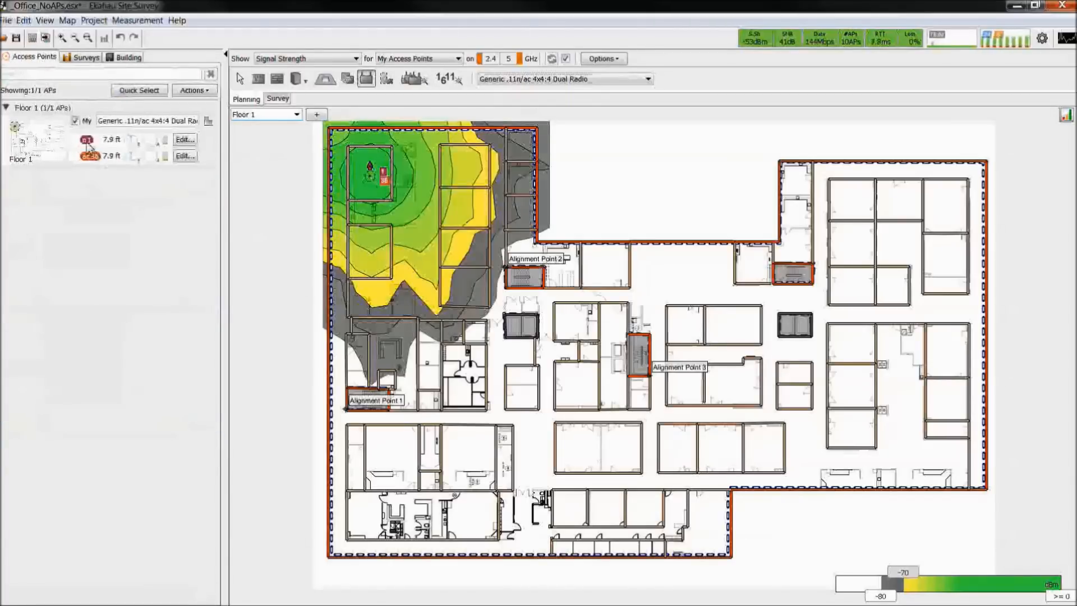
left_click(87, 140)
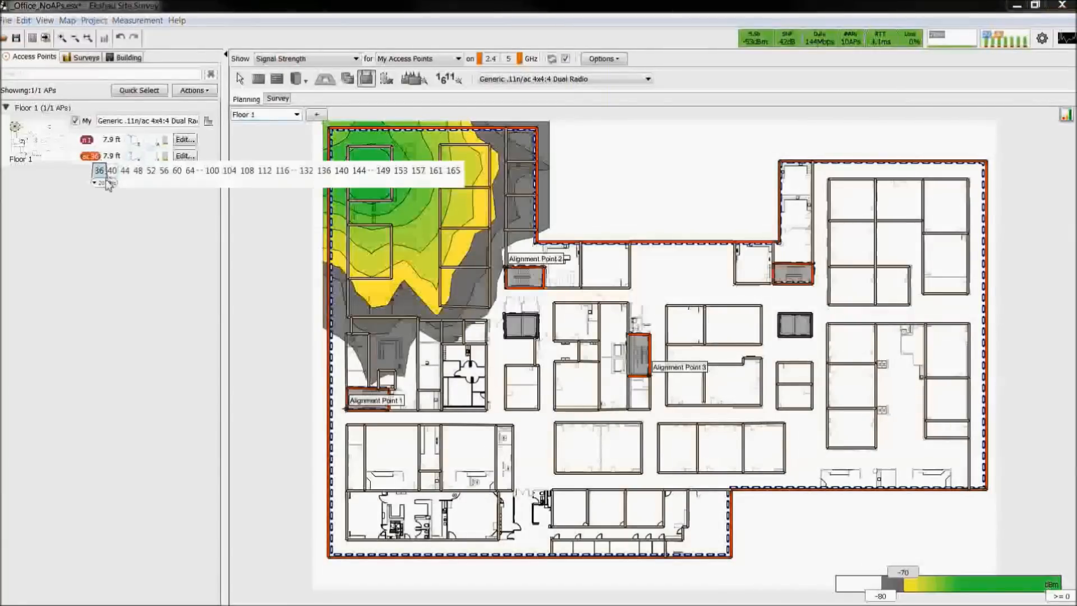
left_click(102, 183)
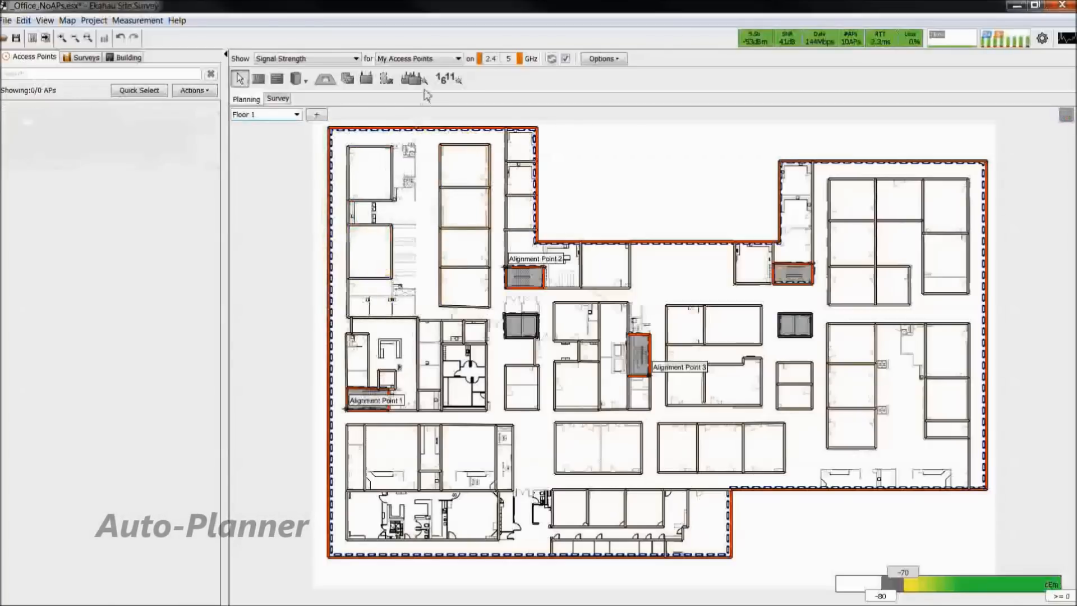
mouse_move(414, 77)
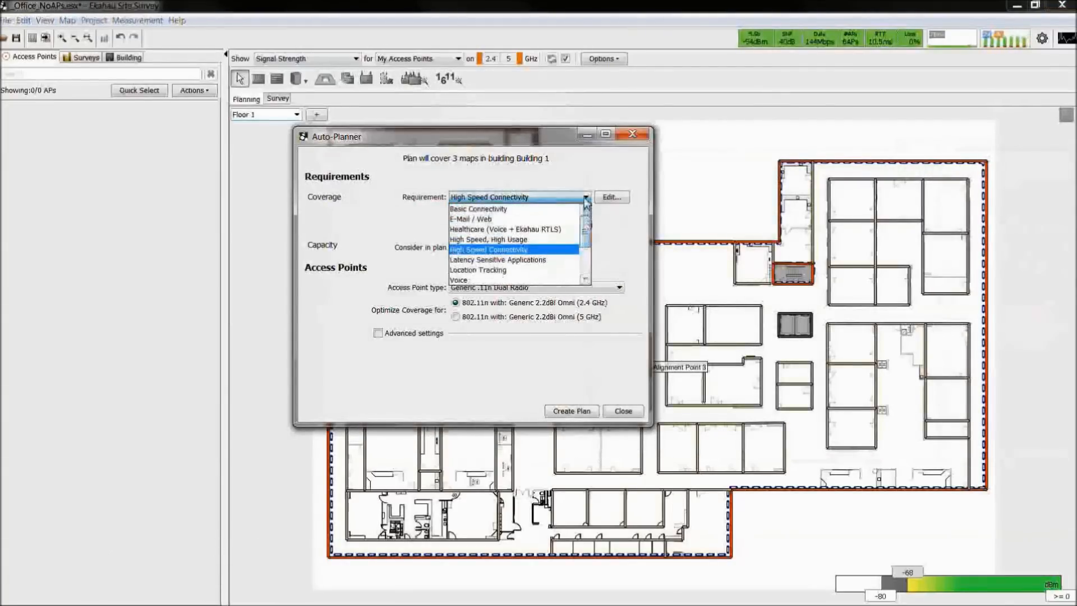
- Set High Speed Connectivity with capacity, choose an access point type, and create the plan for every floor
left_click(488, 249)
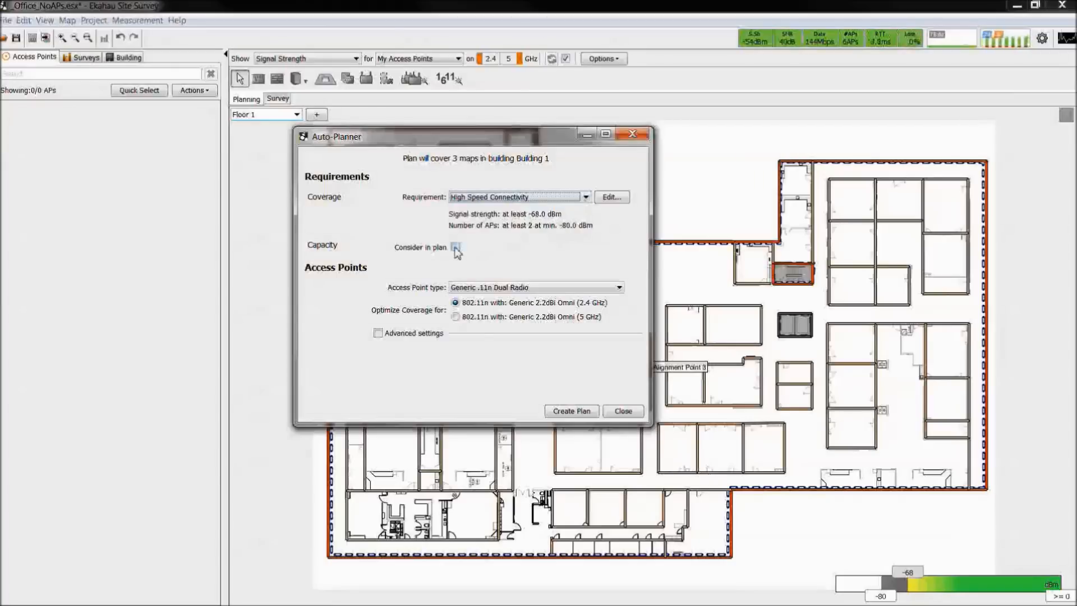
left_click(455, 247)
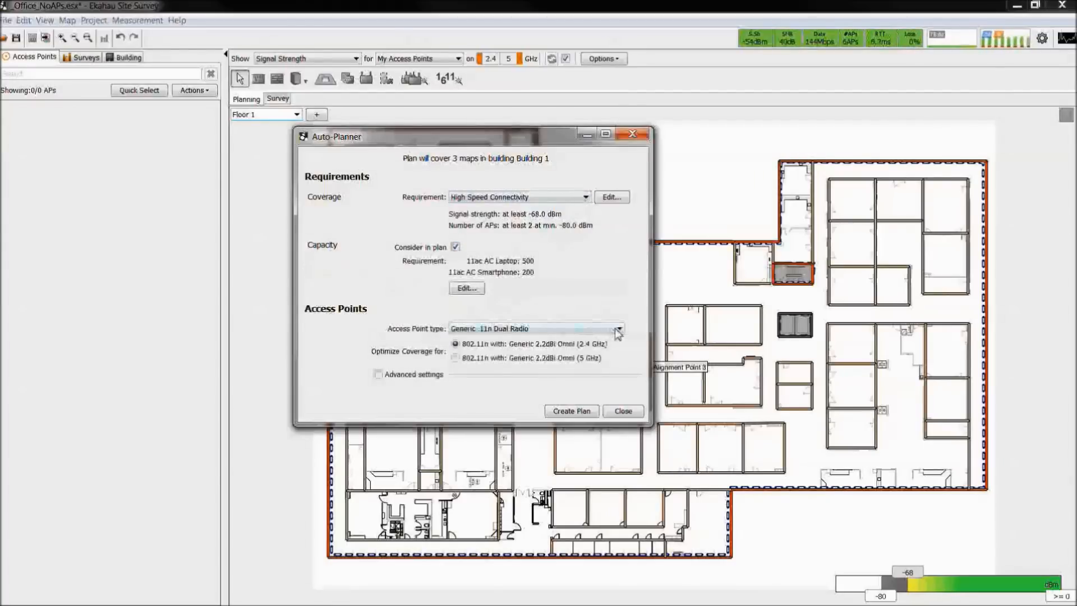
left_click(616, 328)
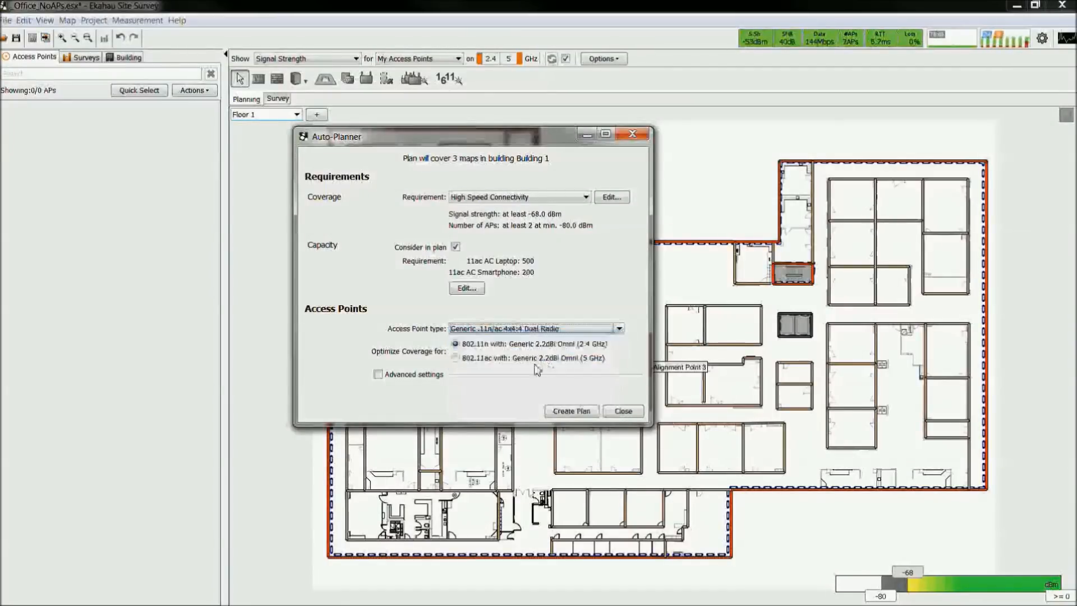
left_click(378, 374)
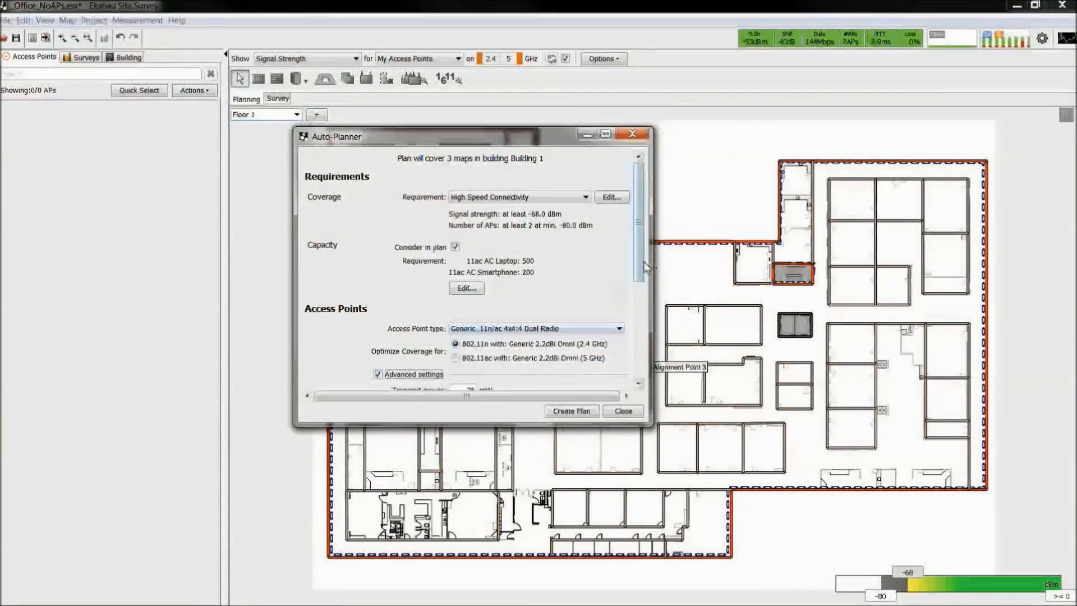
scroll("down", 3)
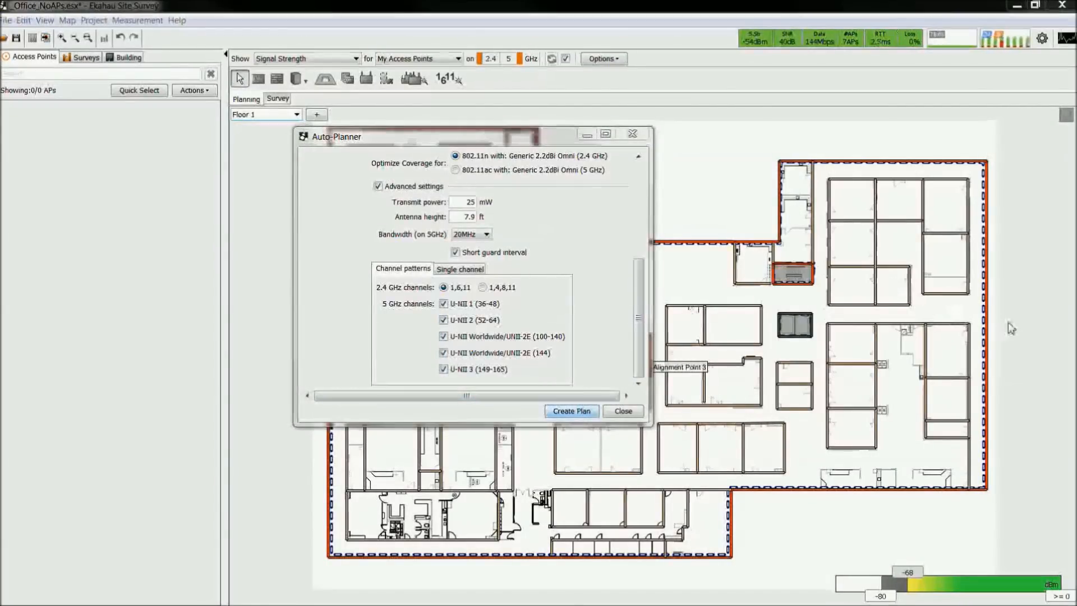
left_click(570, 411)
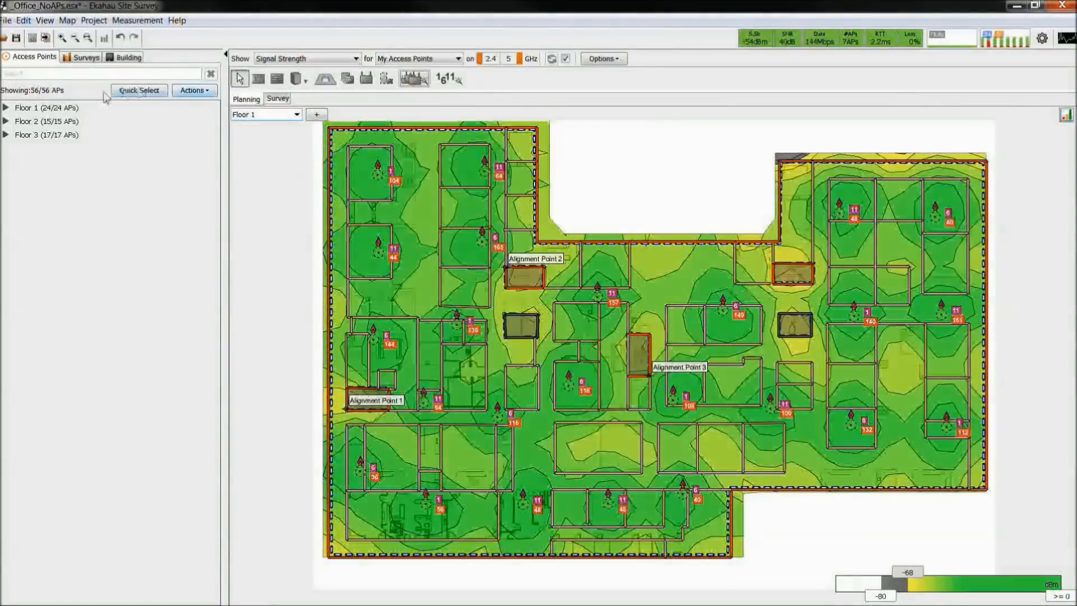
- Expand the Floor 1 access point list and scroll through its planned APs
left_click(7, 108)
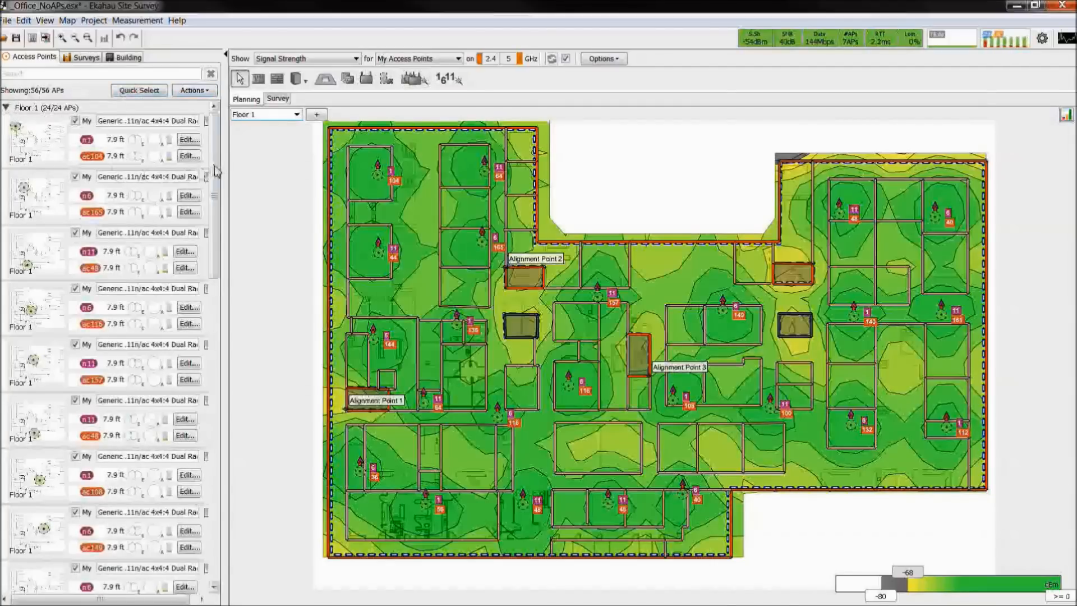
scroll("down", 3)
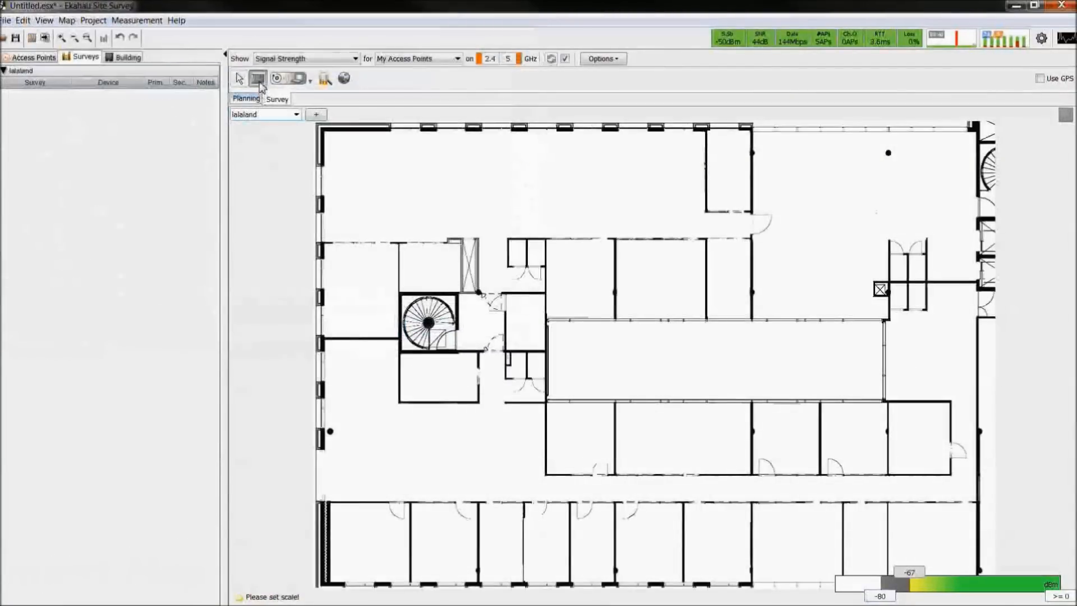
- Scale the lalaland plan along its left wall to 75 feet, then bring up the survey type choices
left_click_drag(318, 124, 317, 589)
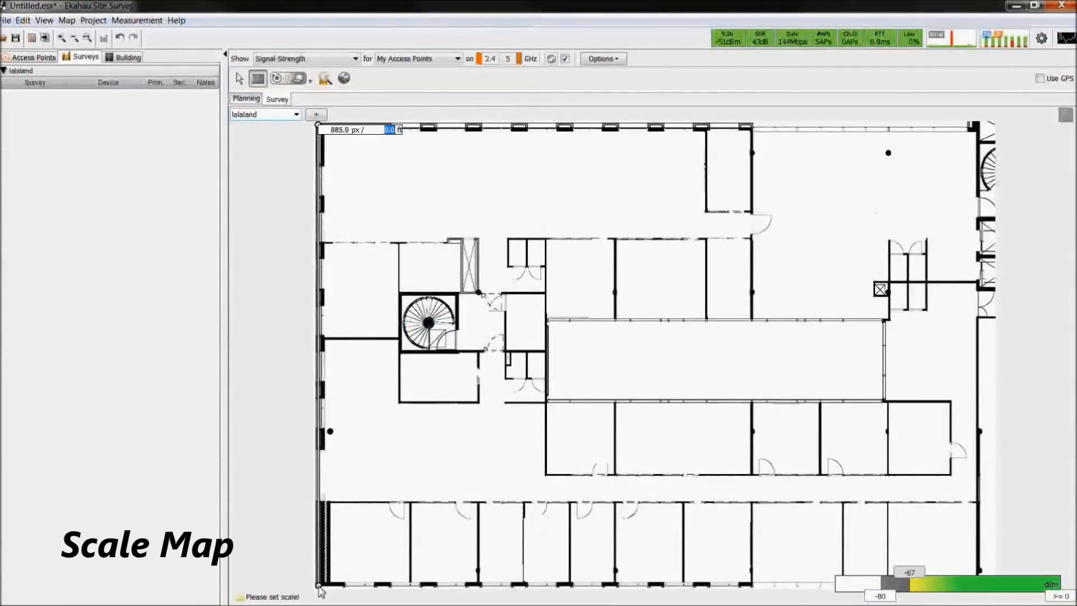
type("5.0")
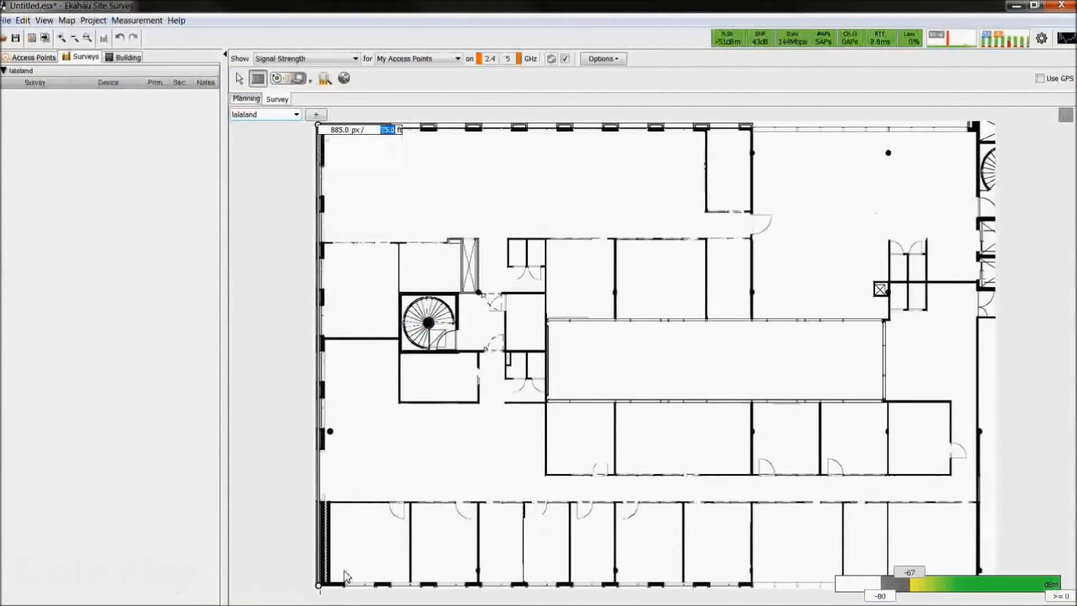
left_click(305, 78)
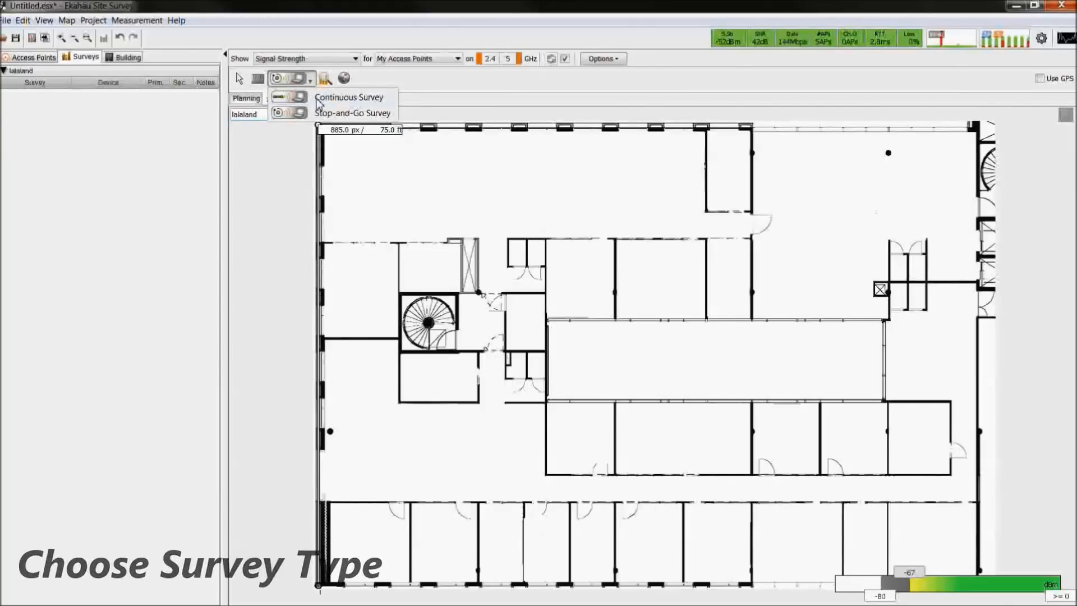
left_click(349, 97)
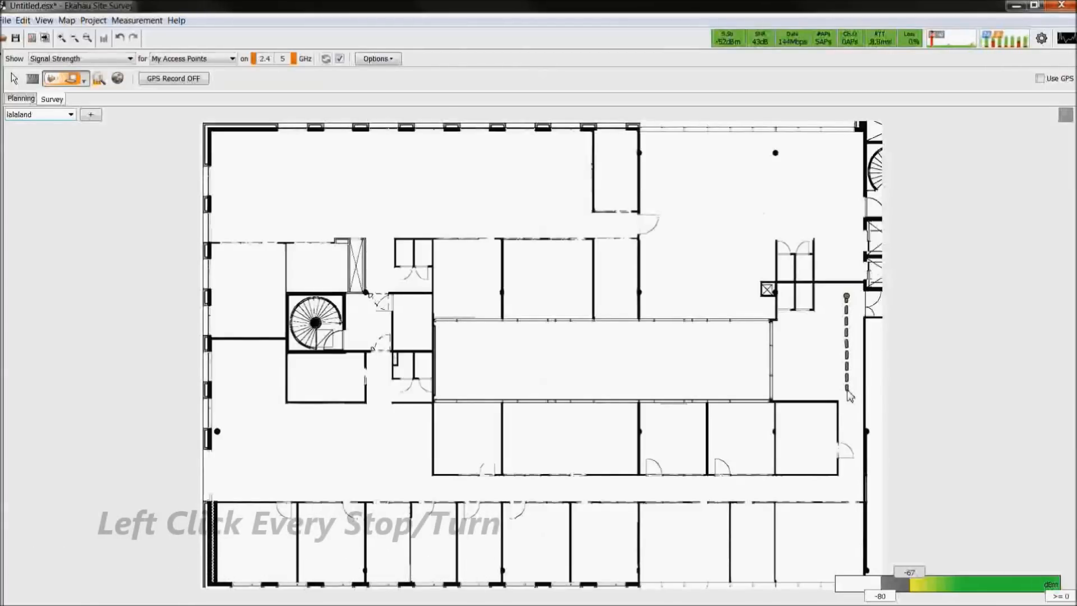
- Record a survey walk with a turning point, stop it, start a second survey, and toggle one survey's heatmap contribution
left_click(786, 394)
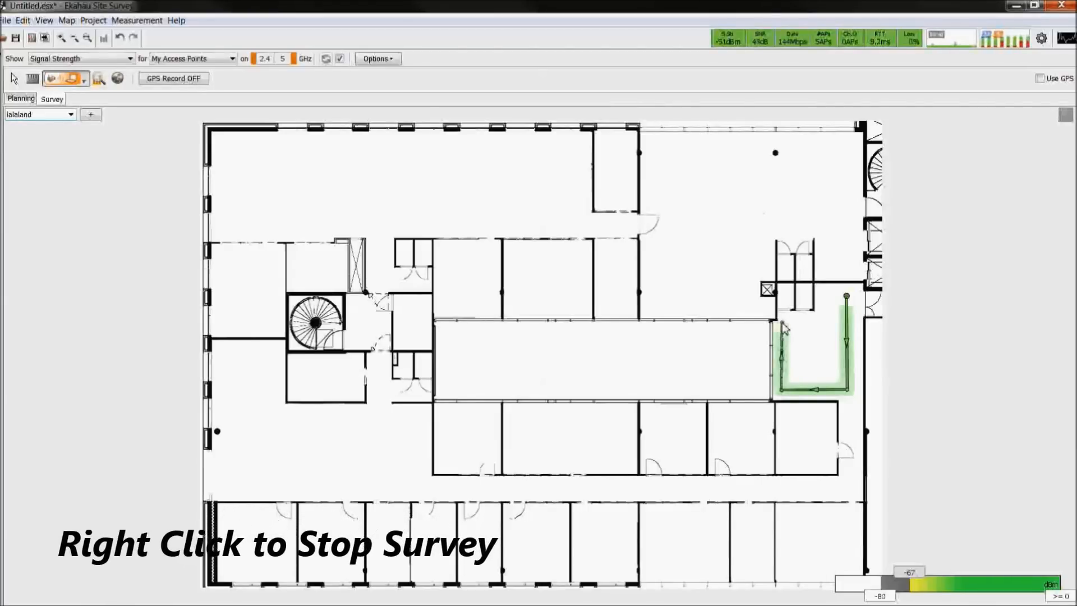
right_click(782, 327)
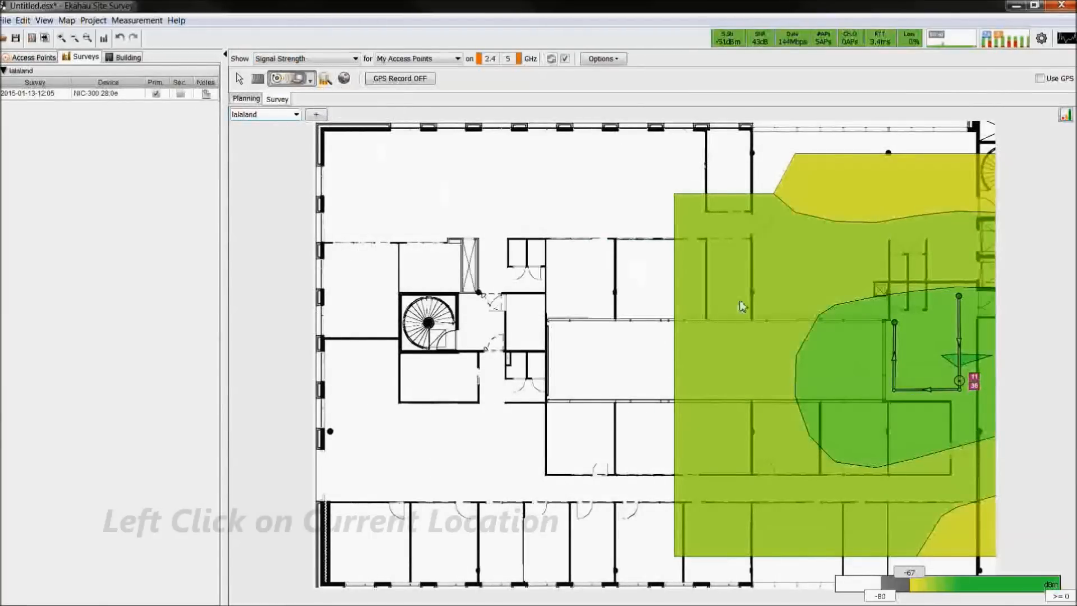
left_click(944, 298)
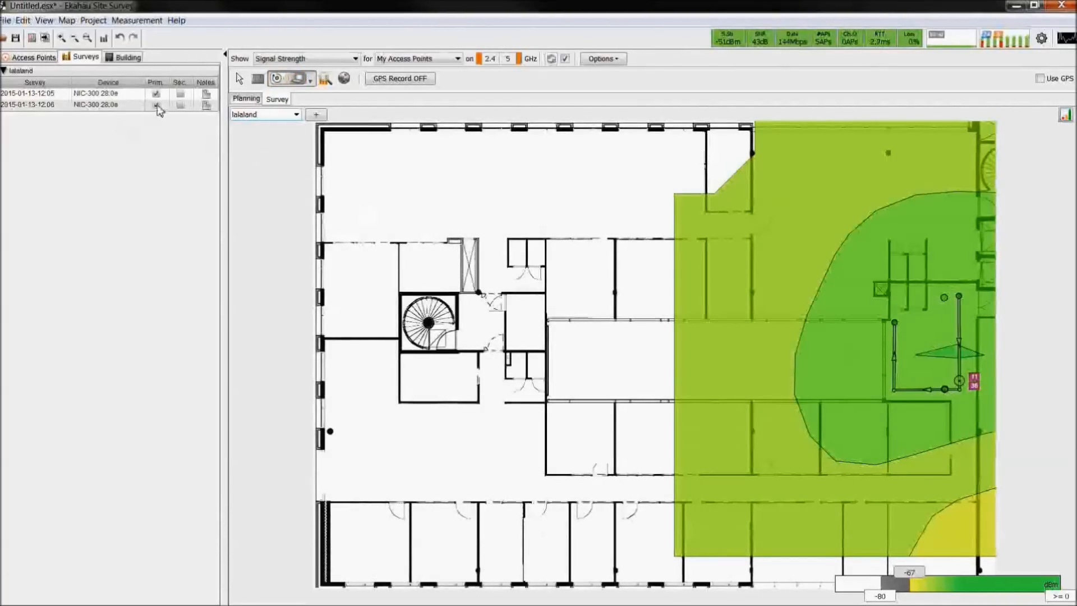
left_click(180, 105)
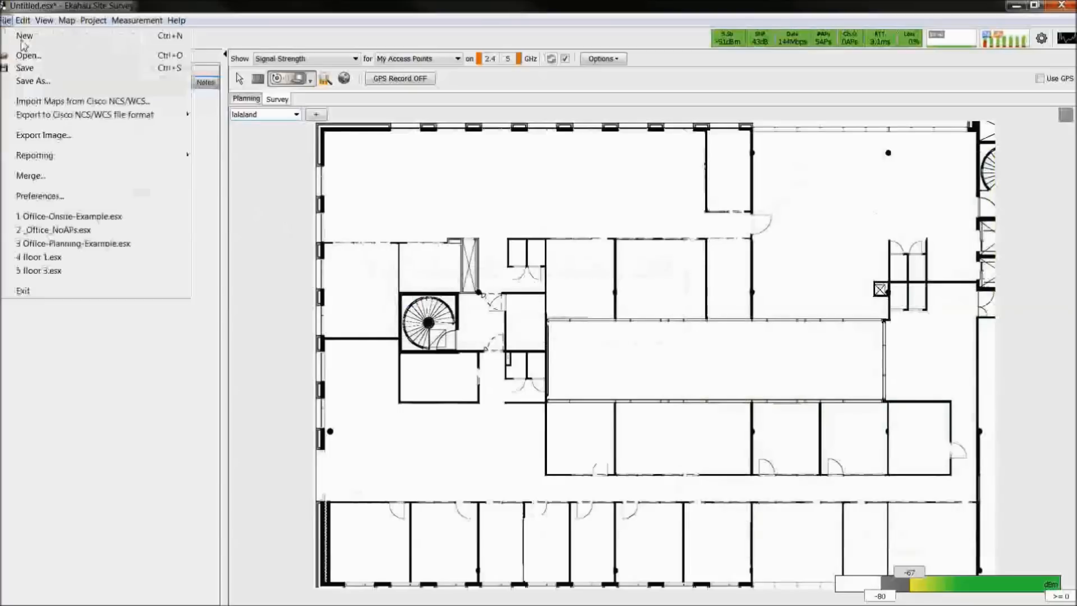
- Open the Office-Onsite-Example survey project from the Open Project dialog
left_click(27, 56)
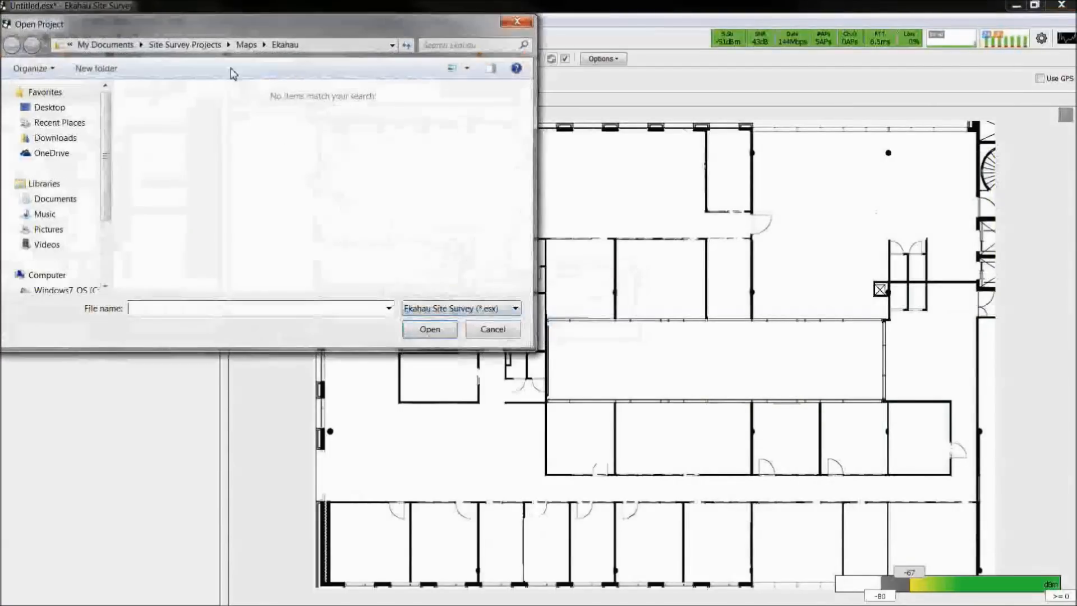
left_click(491, 328)
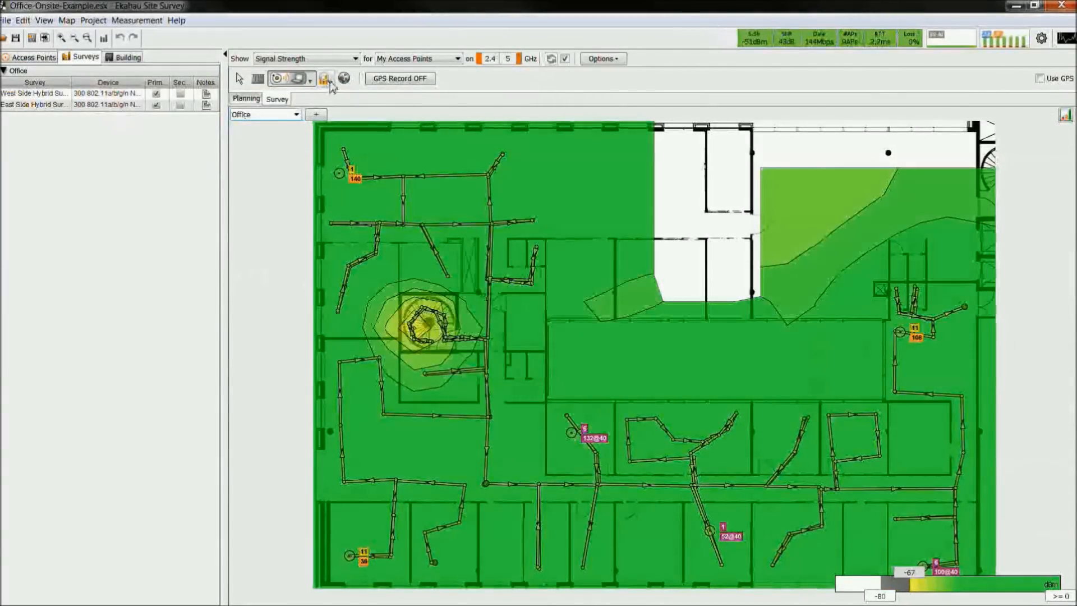
- View the heatmap as signal-to-noise ratio, channel overlap, and number of access points heard
left_click(305, 59)
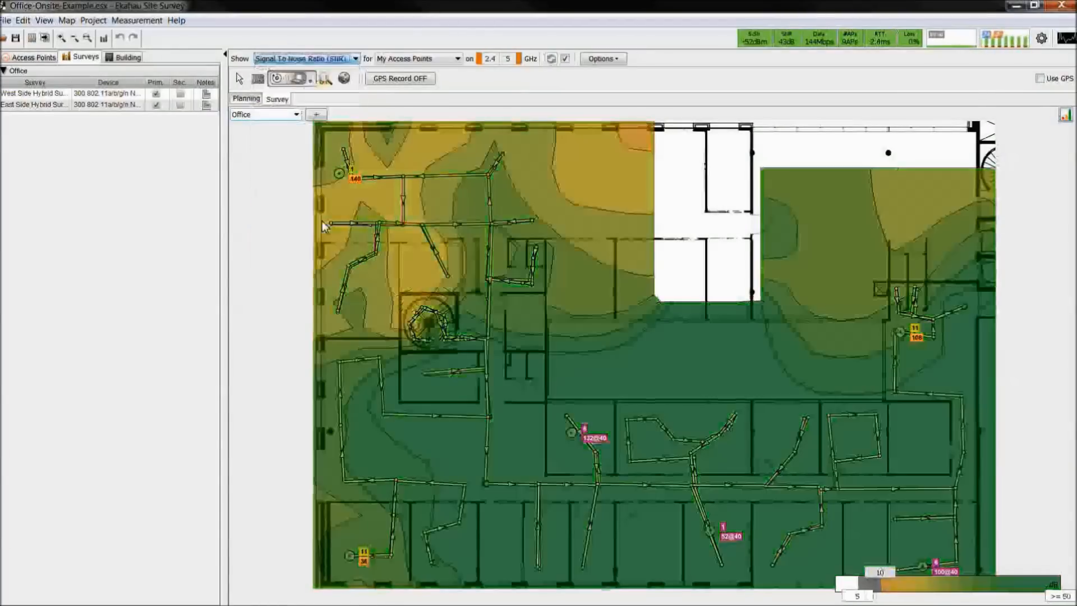
left_click(305, 57)
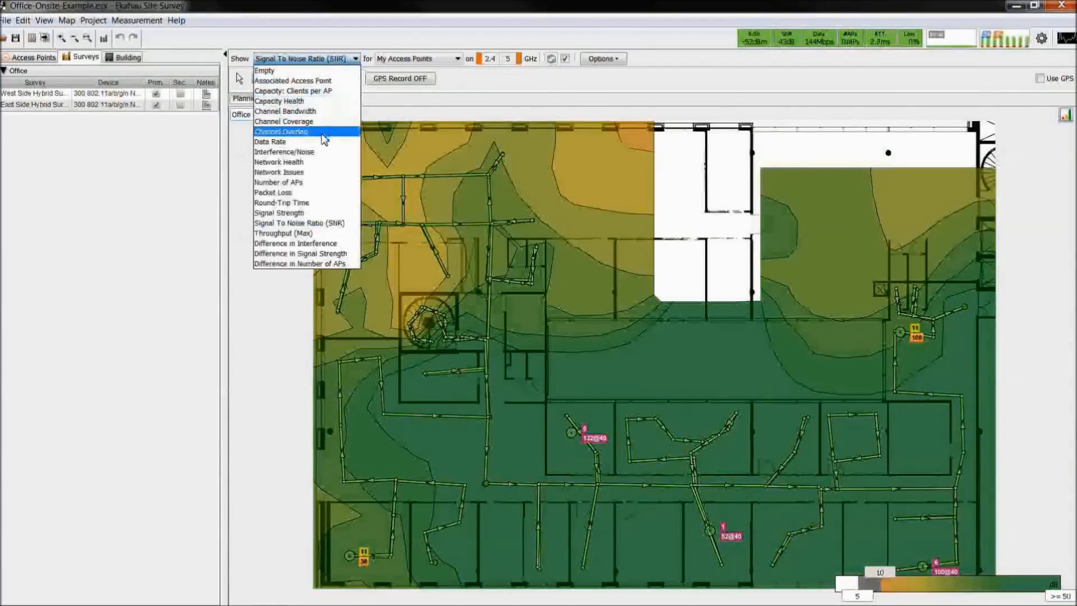
left_click(280, 131)
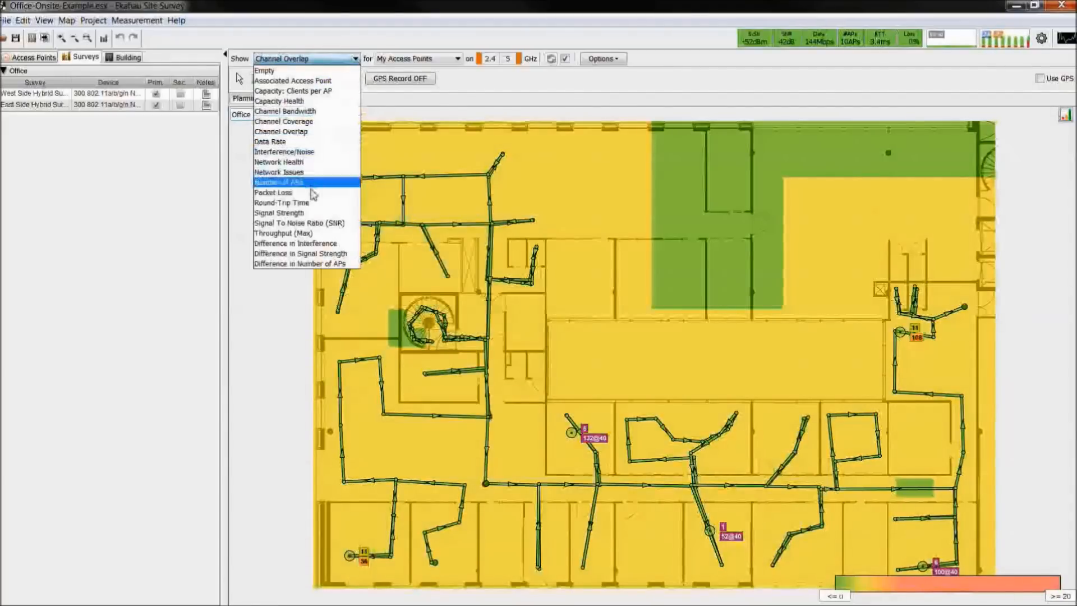
left_click(273, 192)
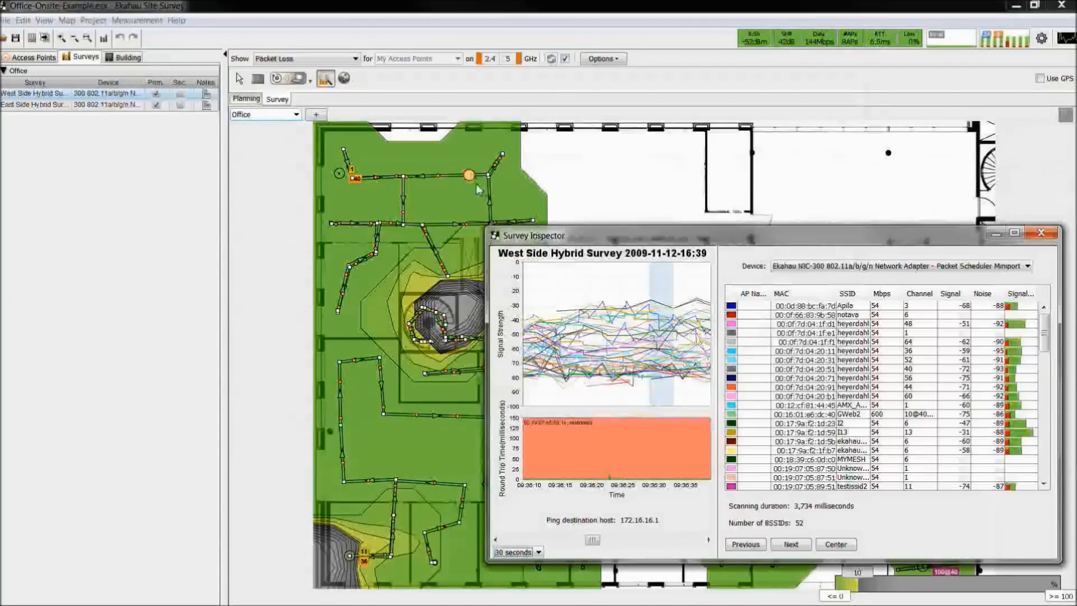
- Step through two successive measurement samples in the Survey Inspector for the West Side Hybrid Survey
left_click(790, 544)
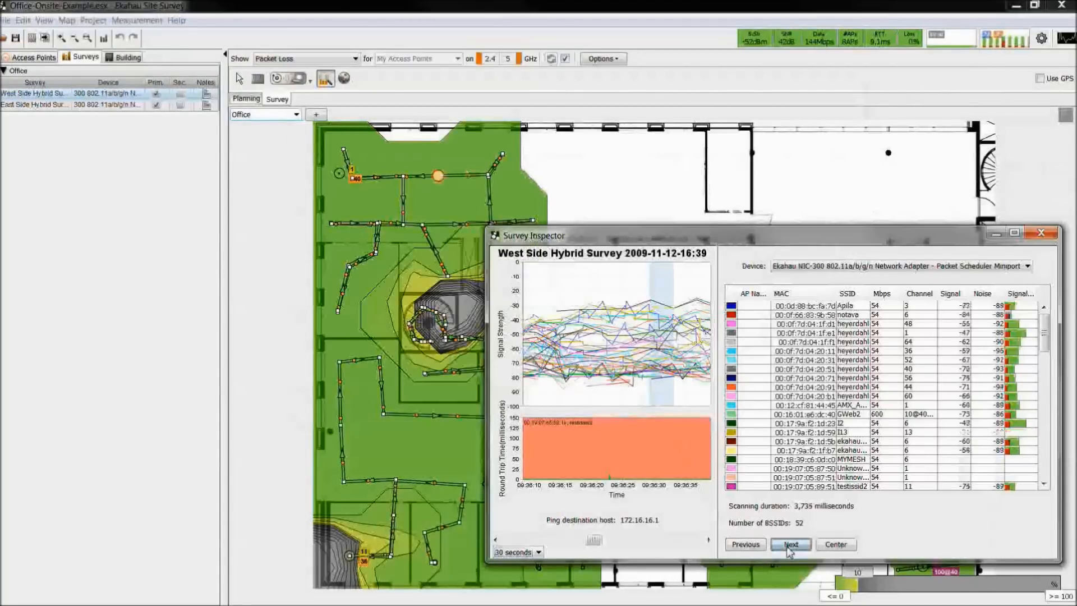
left_click(789, 544)
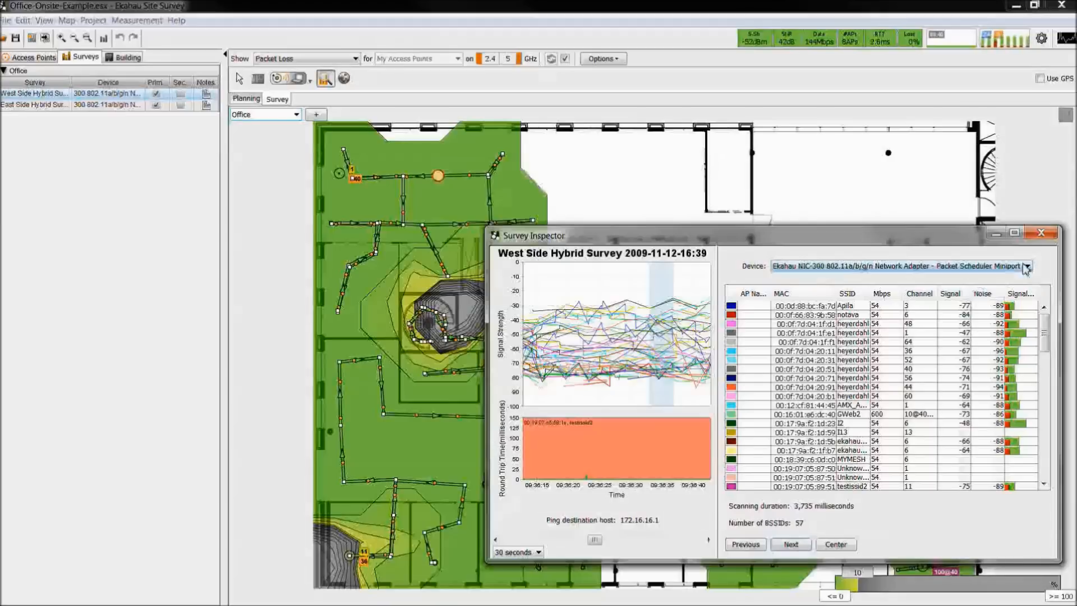
scroll("down", 3)
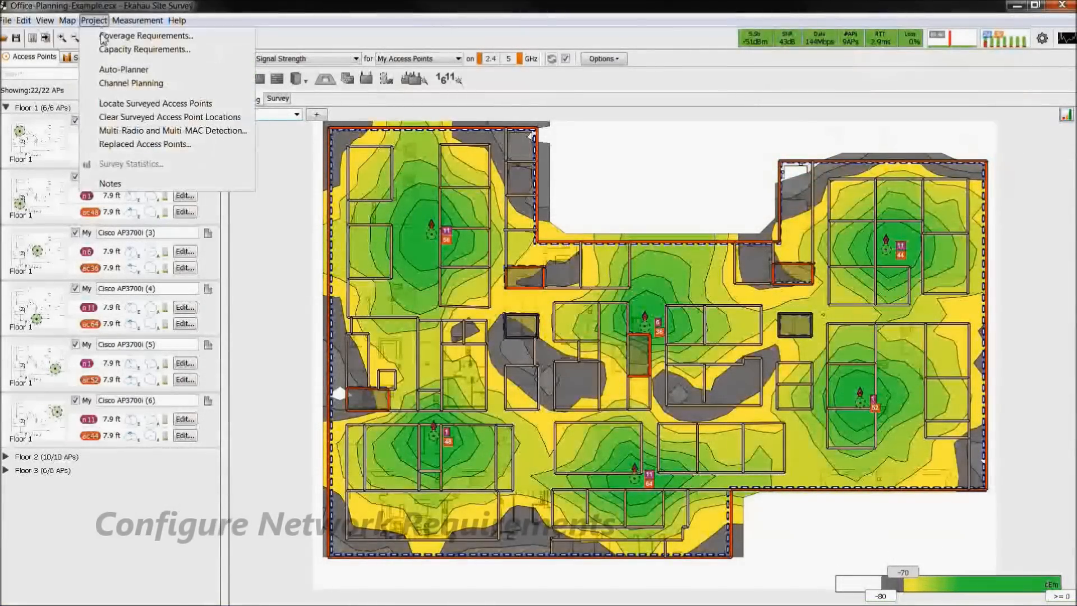
- Set the coverage requirement preset to High Speed, High Usage
left_click(94, 20)
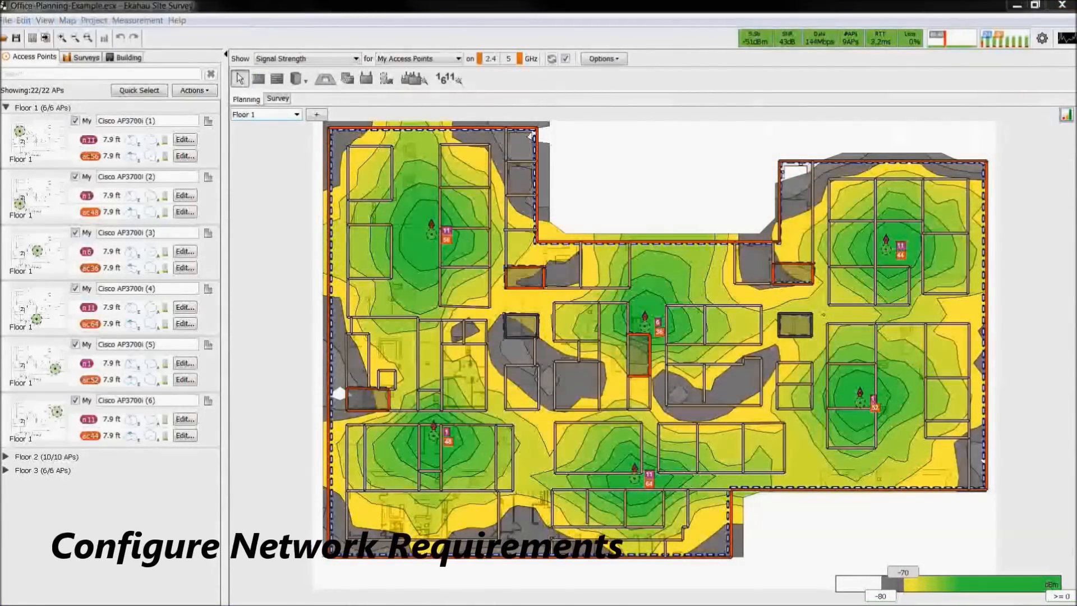
left_click(498, 217)
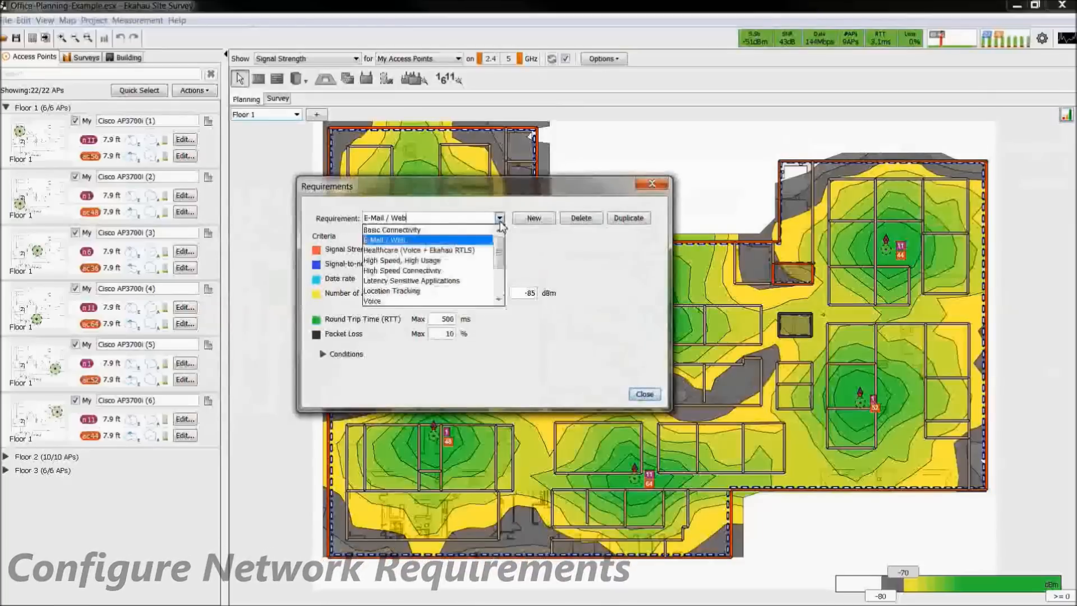
left_click(401, 260)
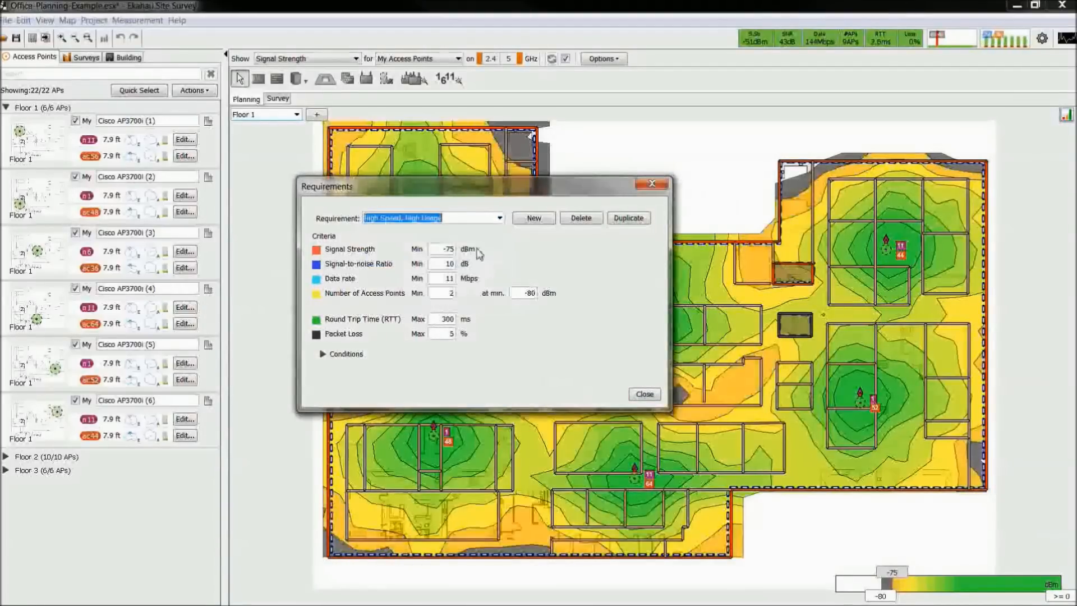
left_click(643, 393)
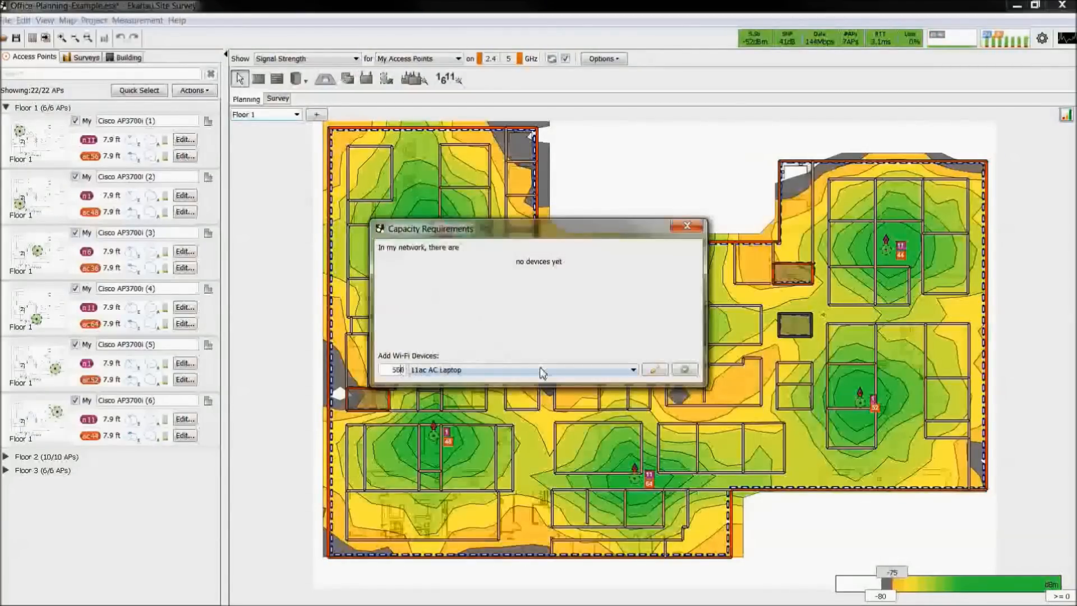
- Add 500 11ac AC Laptop devices to the capacity requirements and return to the heatmap
left_click(654, 369)
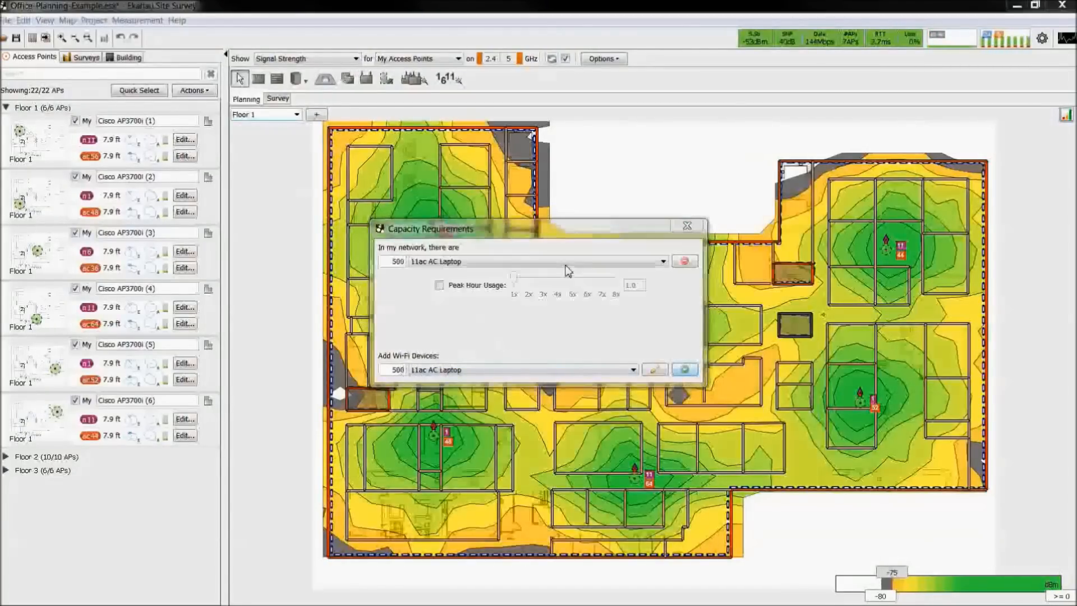
left_click(686, 226)
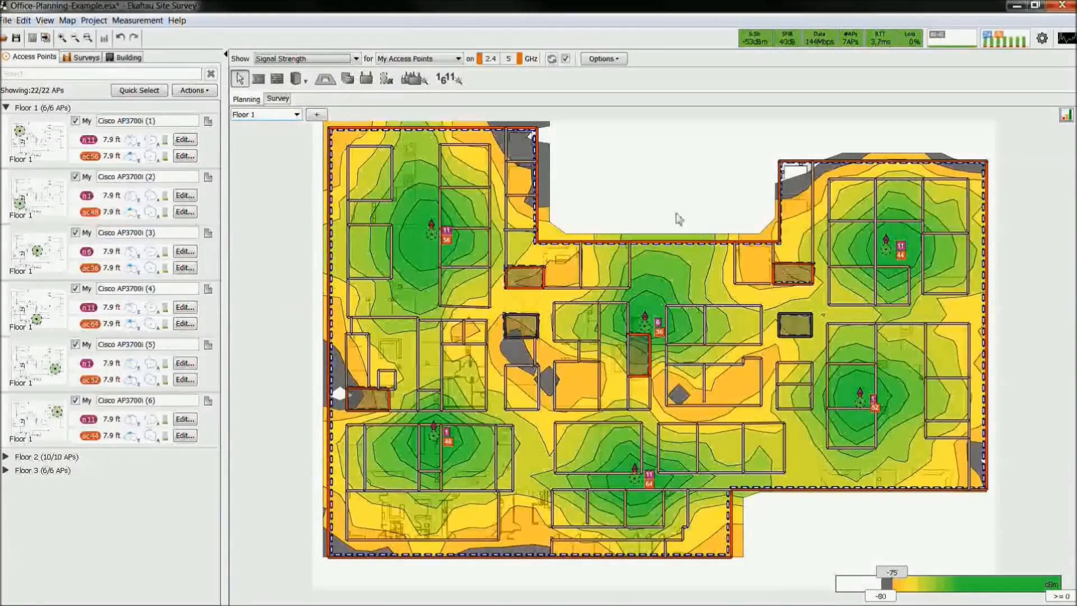
left_click(301, 58)
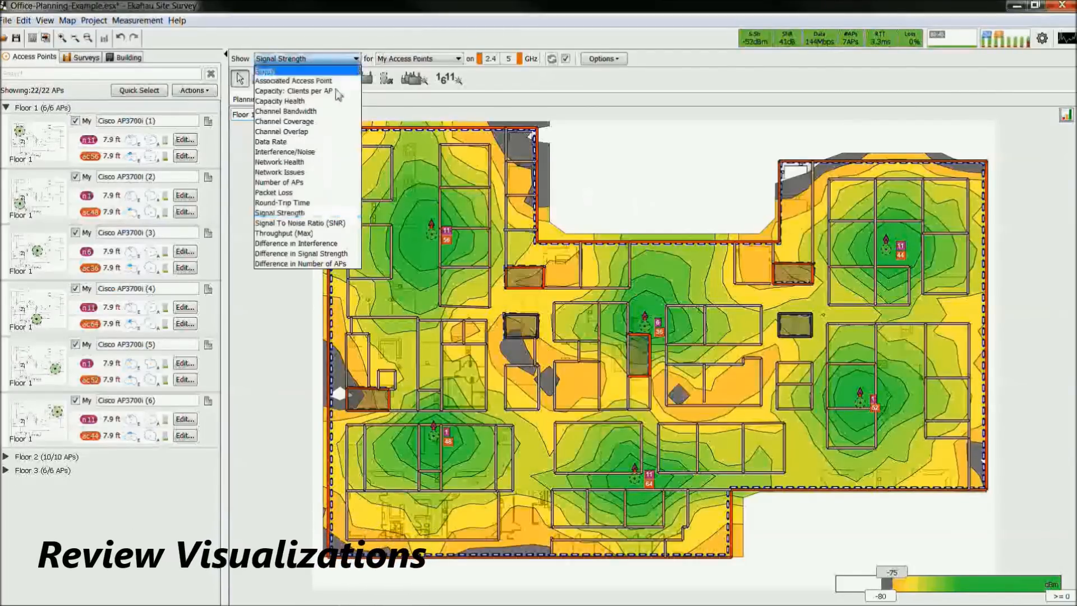
- Place a Generic .11n/ac 4x4:4 Dual Radio access point on Floor 1, left of centre
left_click(279, 172)
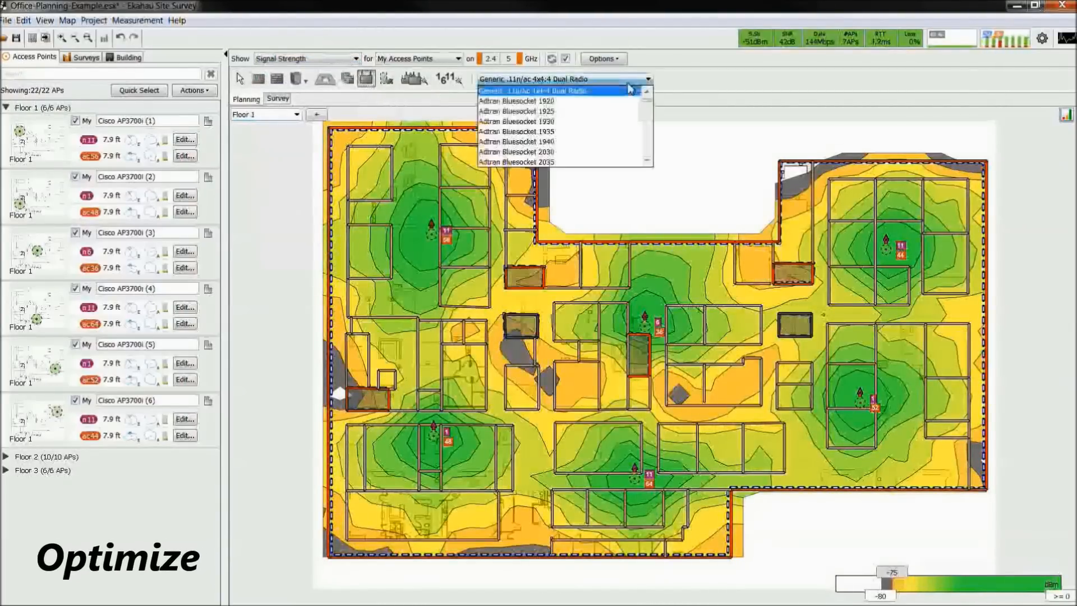
scroll("down", 3)
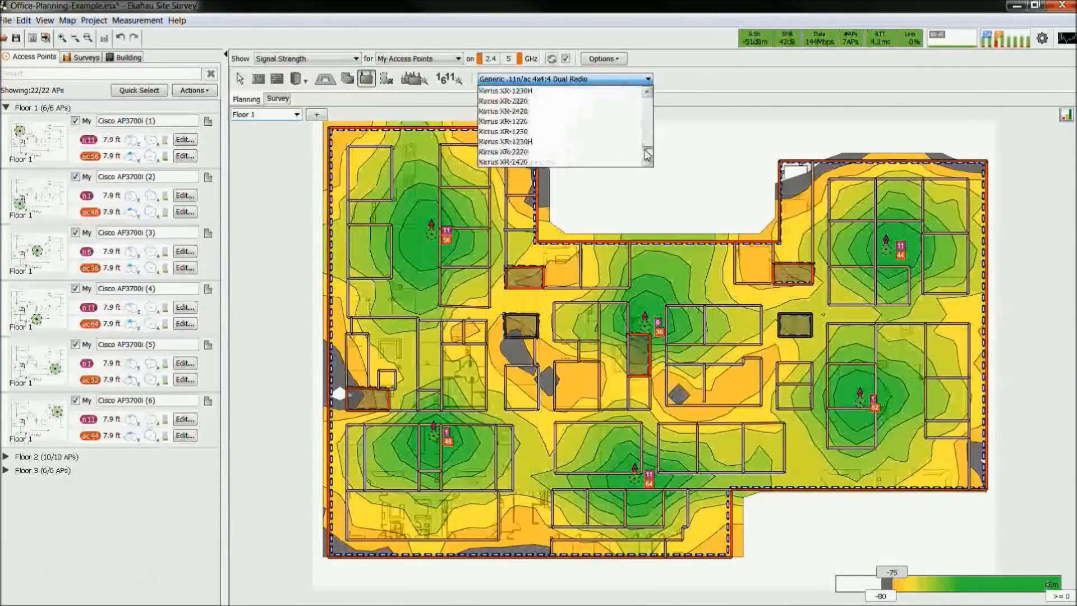
left_click(562, 78)
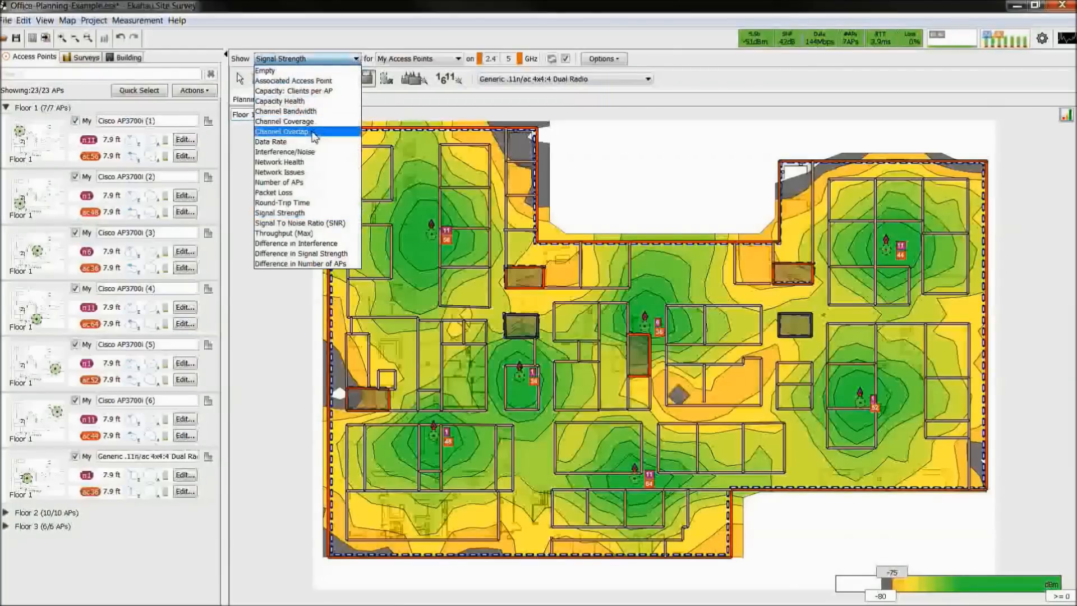
- Show Channel Overlap and set the new AP's 2.4 GHz radio to channel 6, then switch to Network Issues
left_click(281, 132)
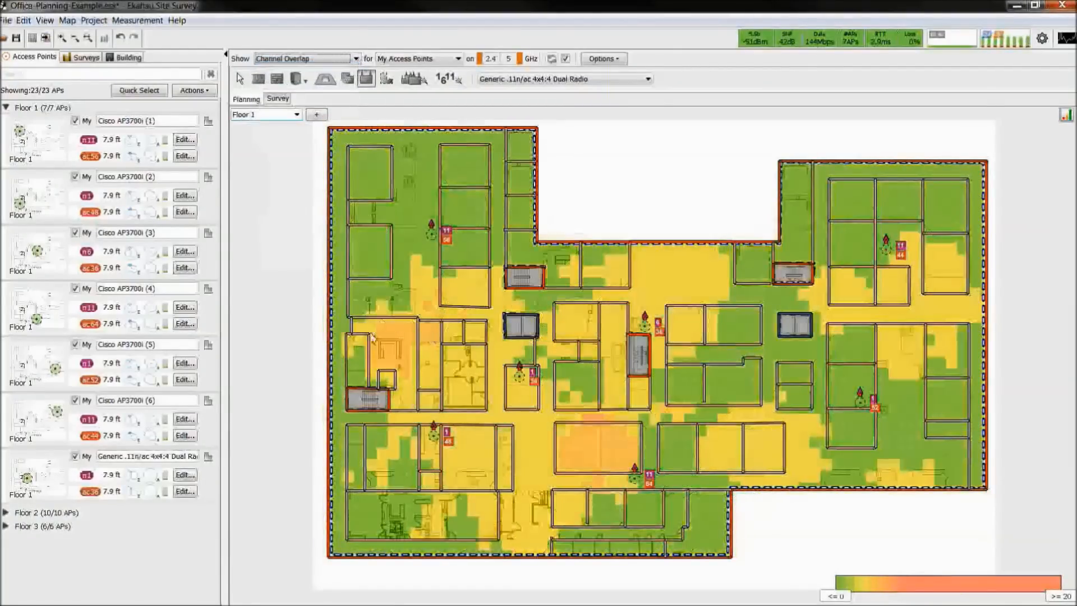
mouse_move(402, 342)
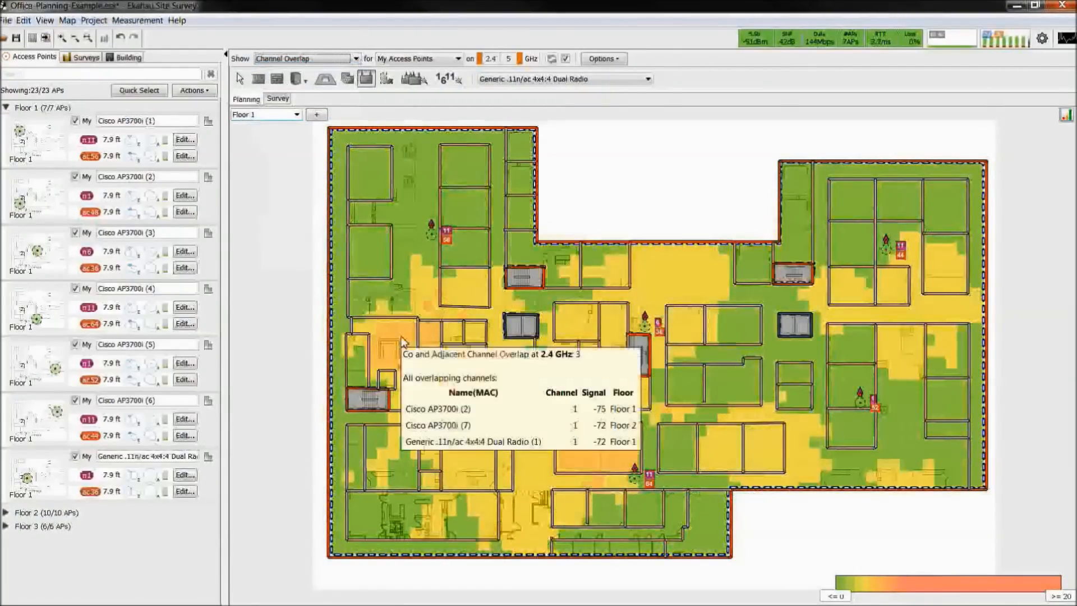
mouse_move(336, 135)
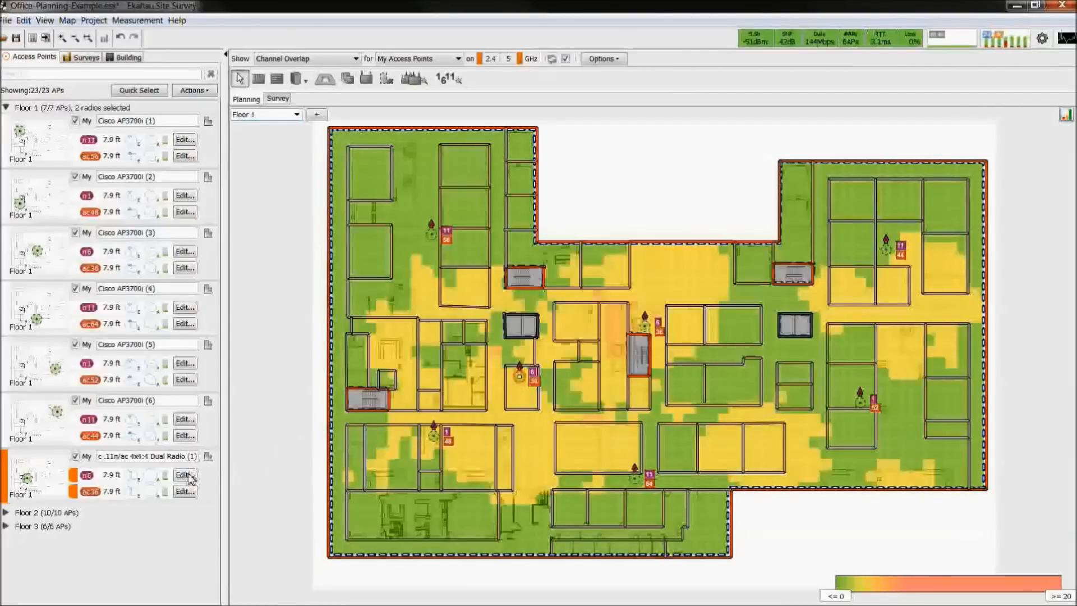
left_click(183, 474)
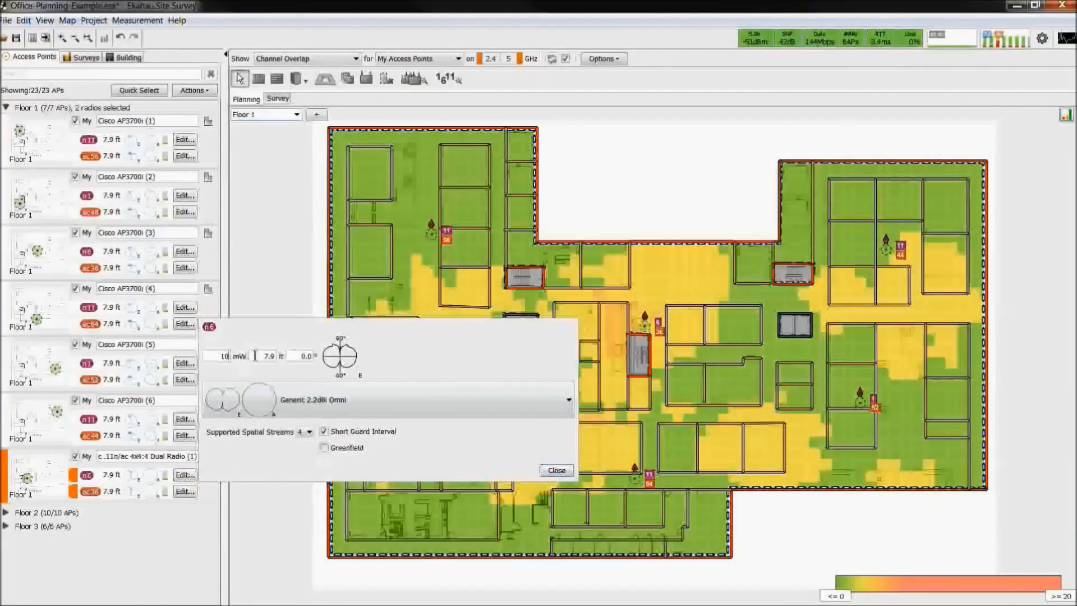
left_click(555, 470)
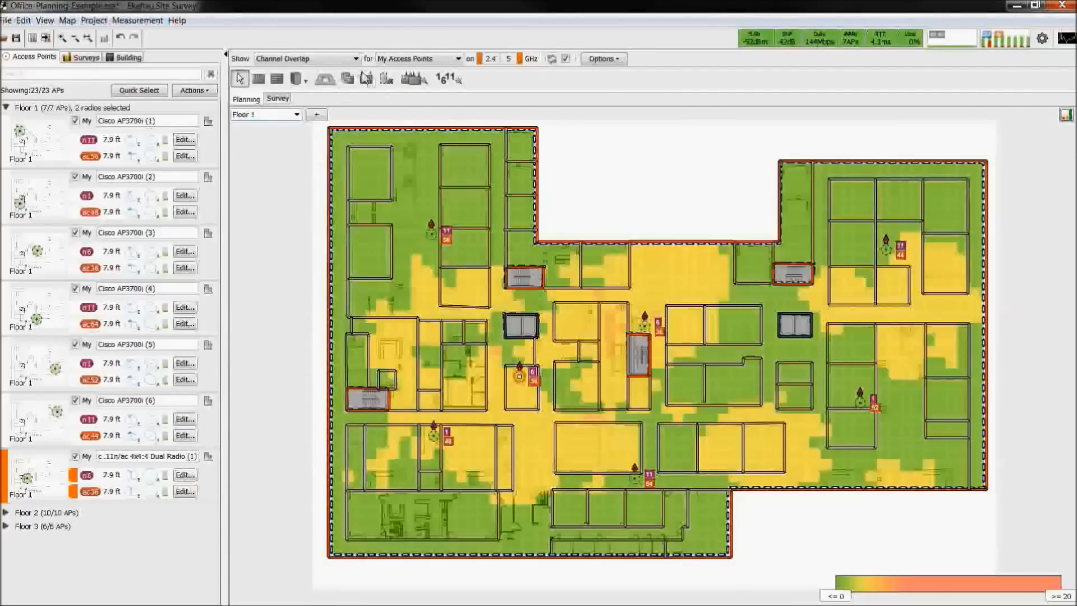
left_click(305, 58)
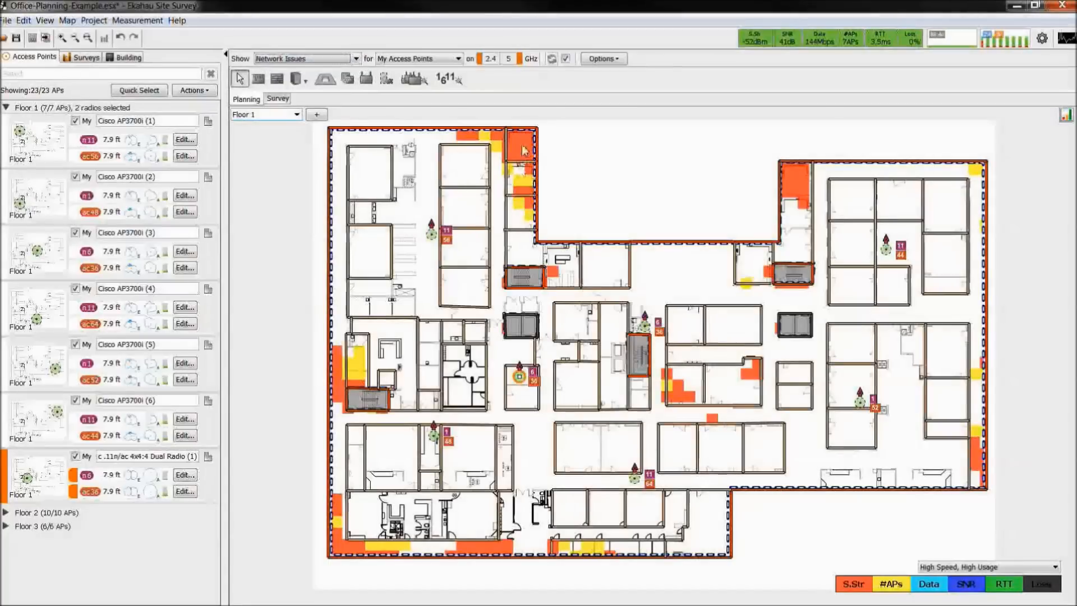
- View Floor 1's Capacity Health heatmap, then the Capacity: Clients per AP heatmap
left_click(304, 59)
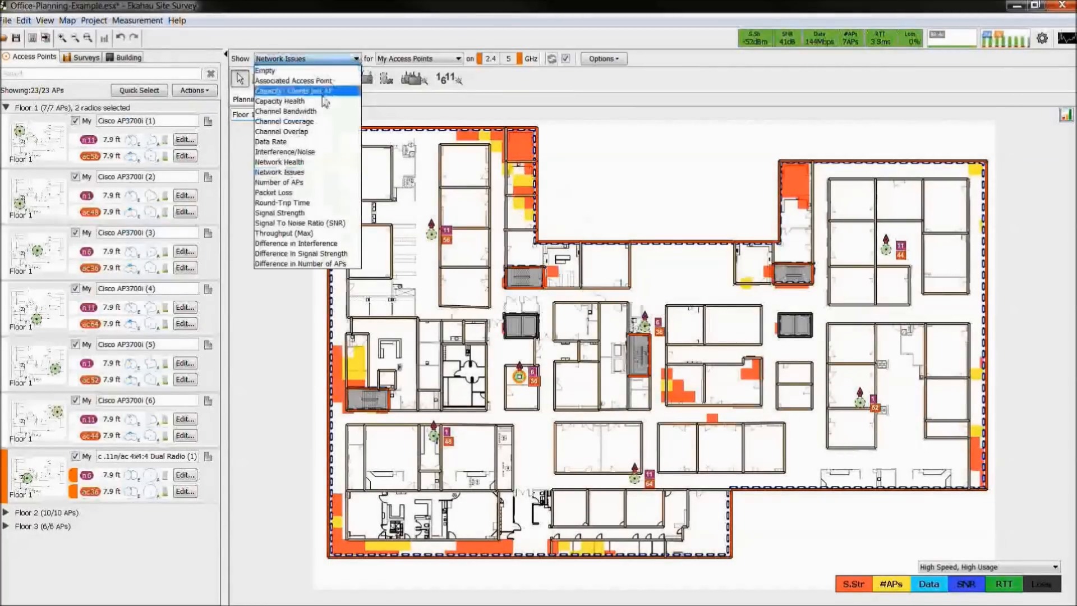
left_click(279, 101)
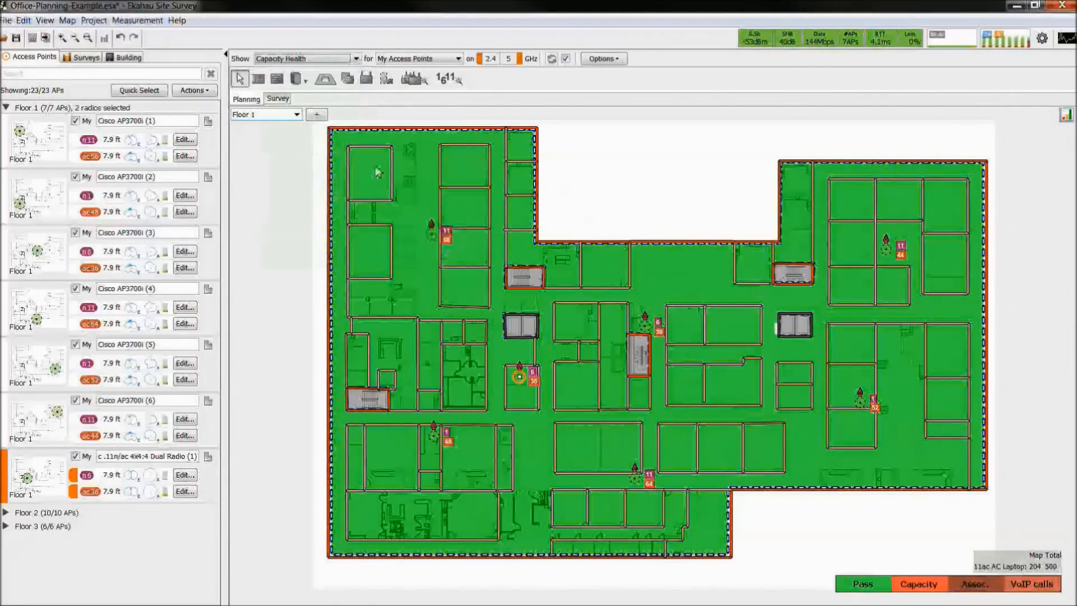
left_click(305, 58)
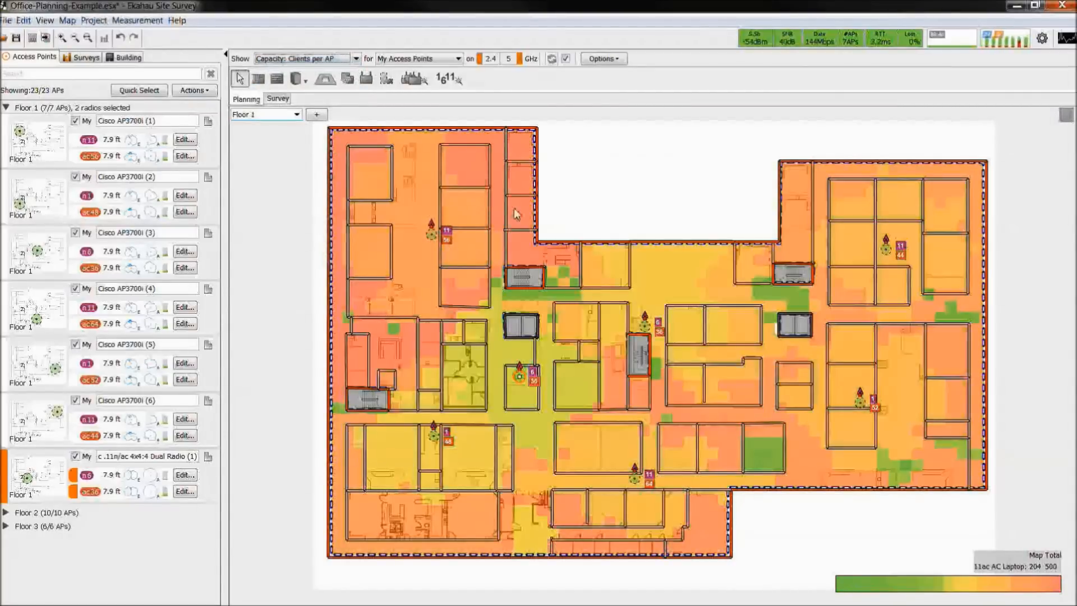
mouse_move(515, 213)
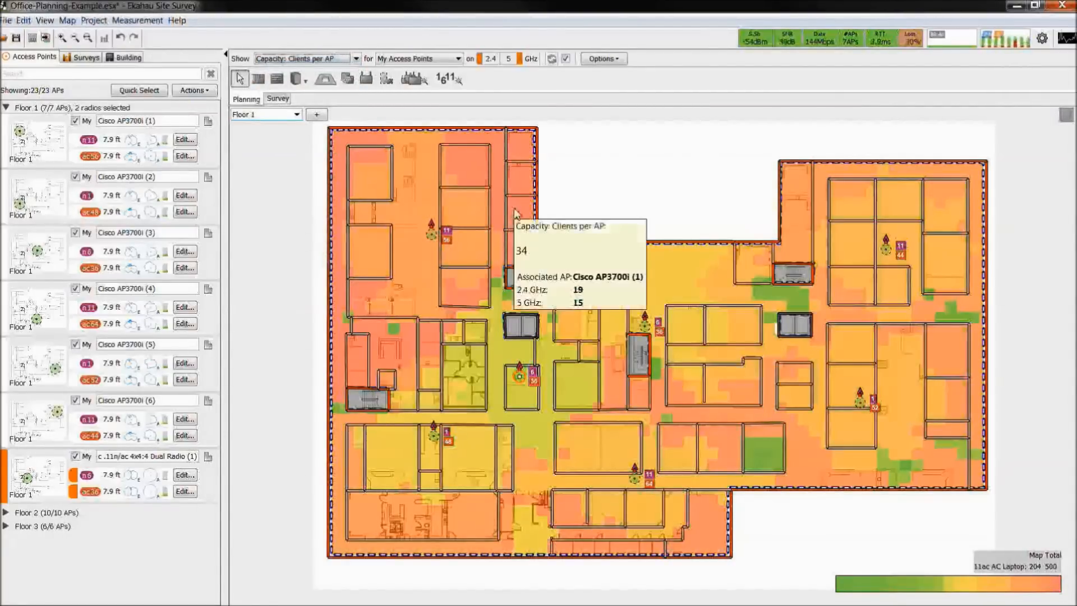
mouse_move(278, 234)
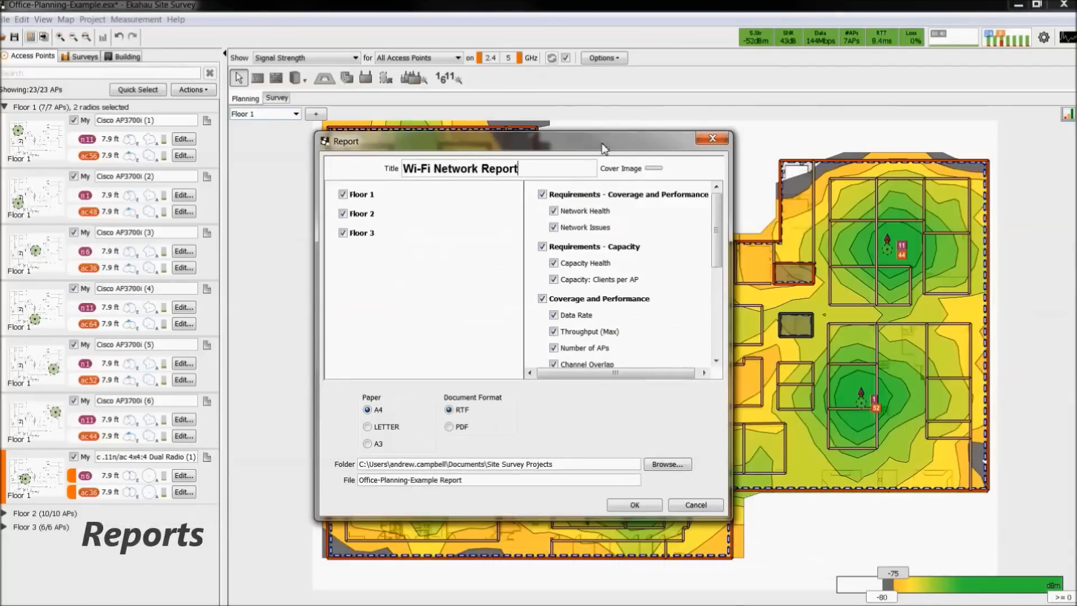
- Generate the RTF report 'Office-Planning-Example Report Demo' for all floors with the report_cover image
left_click(652, 169)
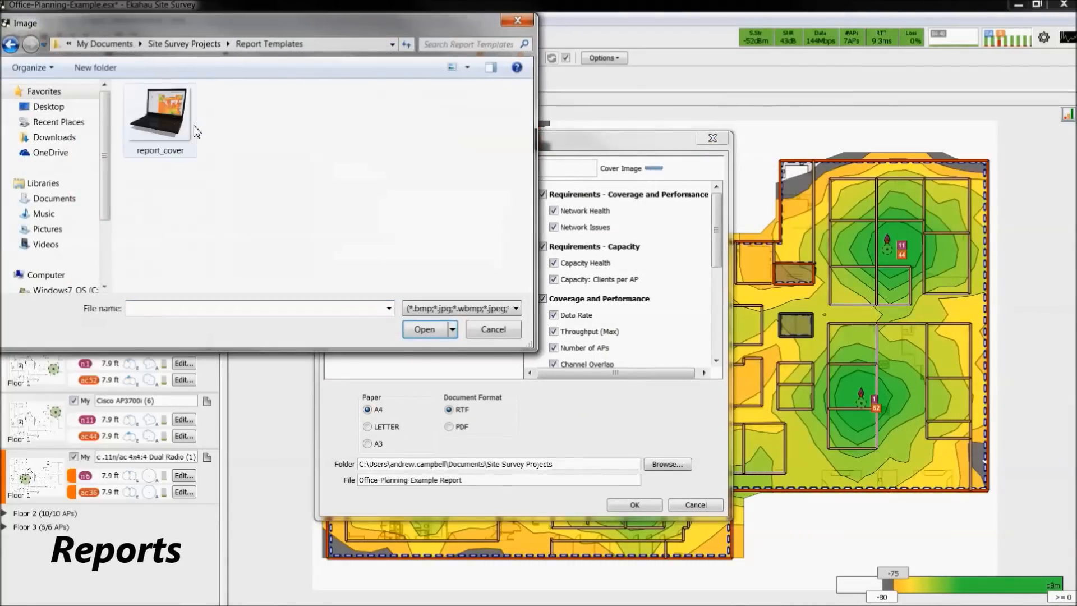
left_click(491, 328)
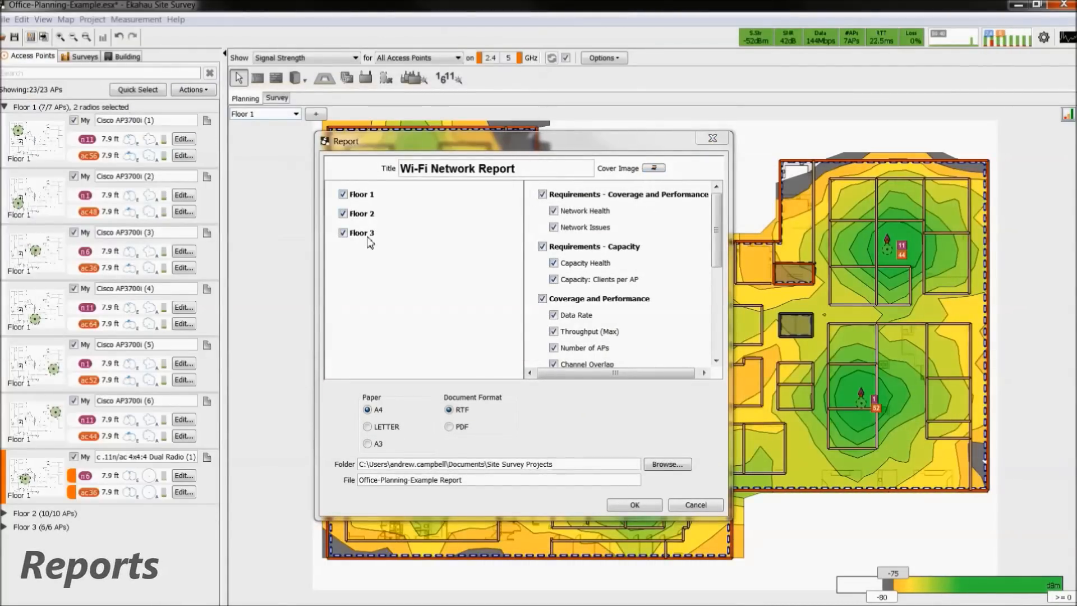
scroll("down", 3)
type(" Demo")
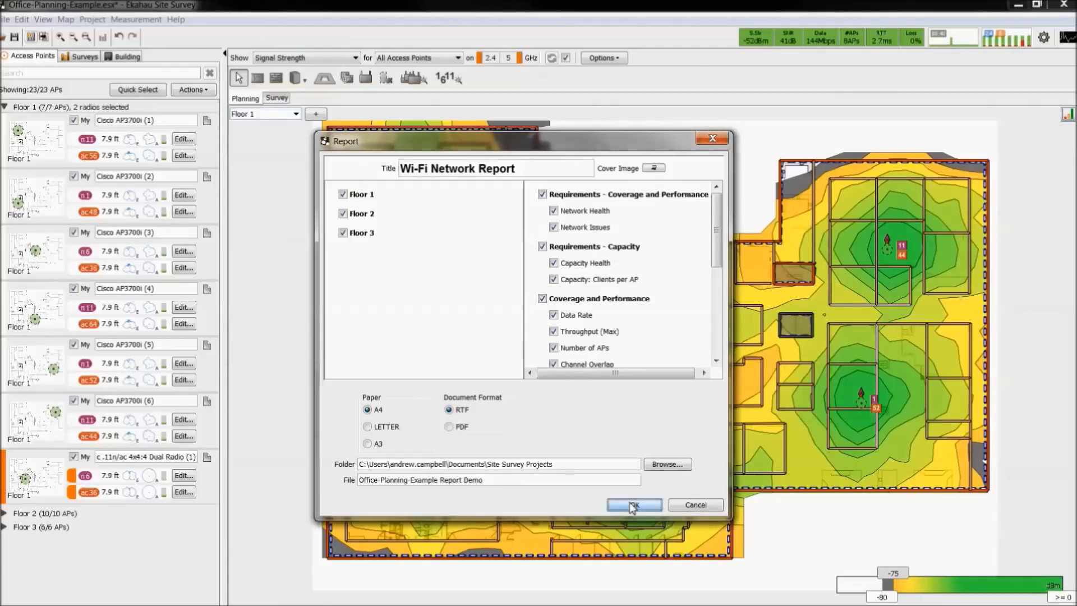
left_click(633, 504)
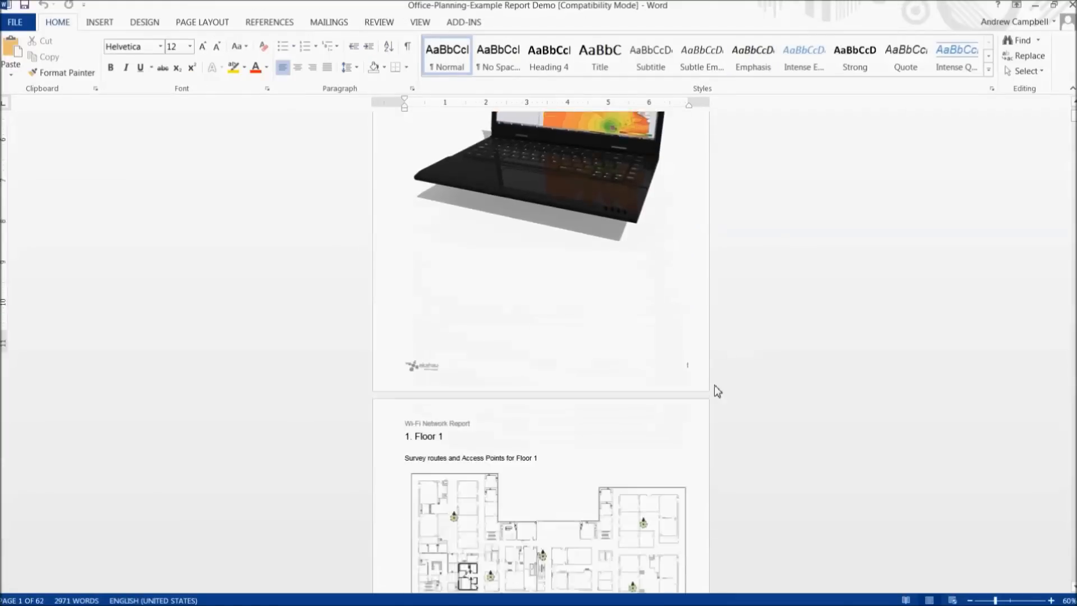
- Scroll through the Word report's data rate, channel overlap, SNR and access point pages
scroll("down", 3)
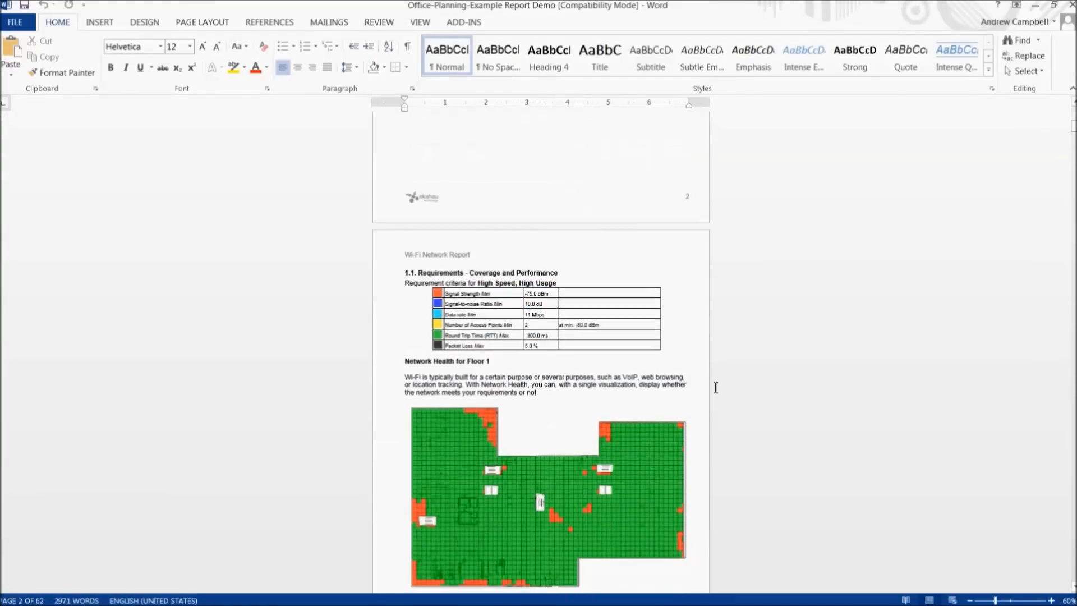
scroll("down", 3)
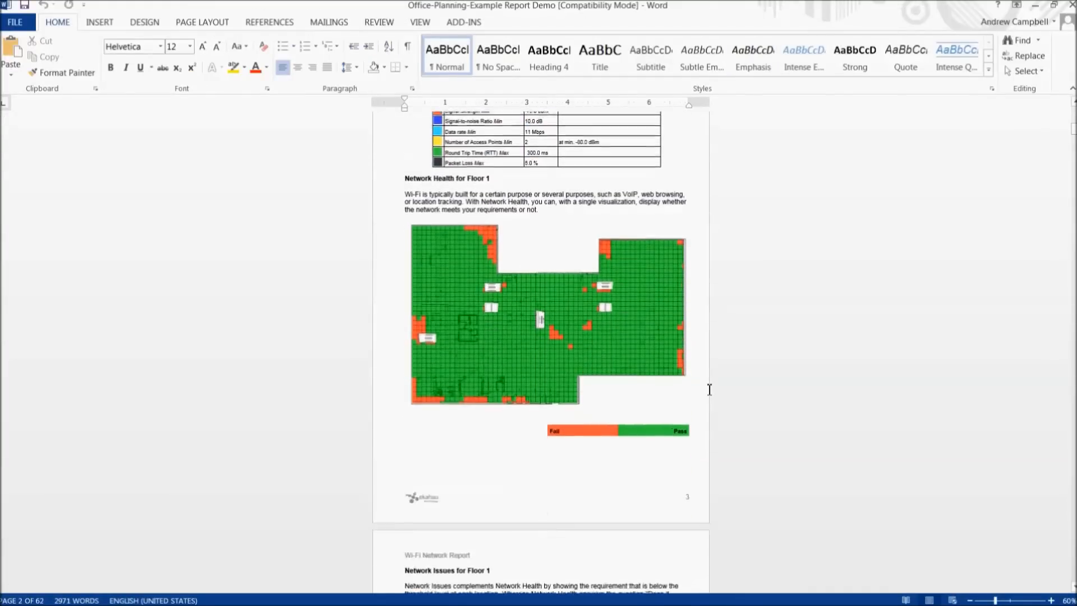
scroll("down", 3)
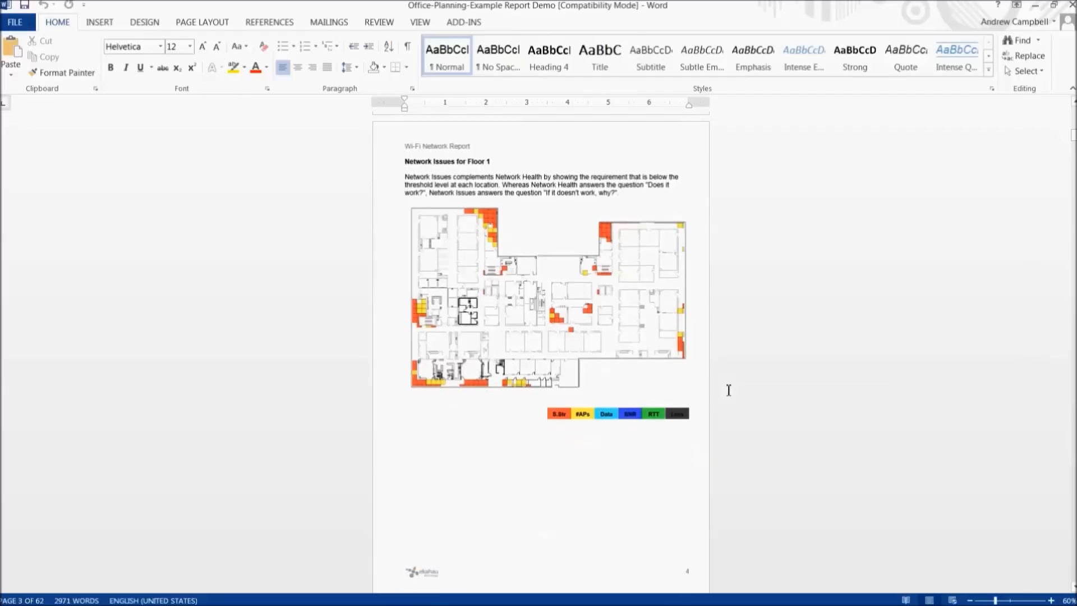
scroll("down", 3)
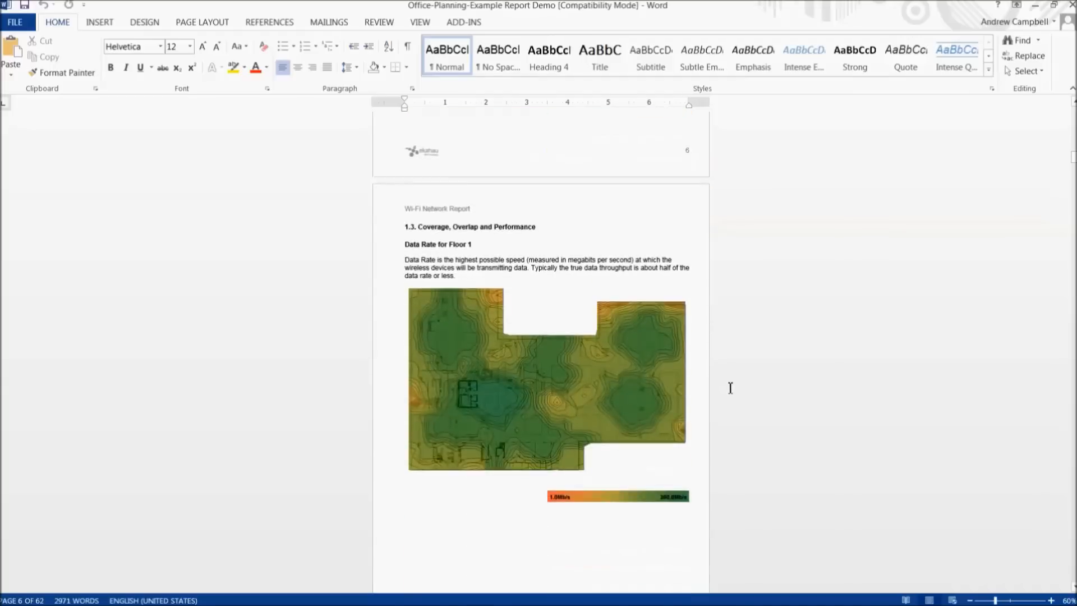
scroll("down", 3)
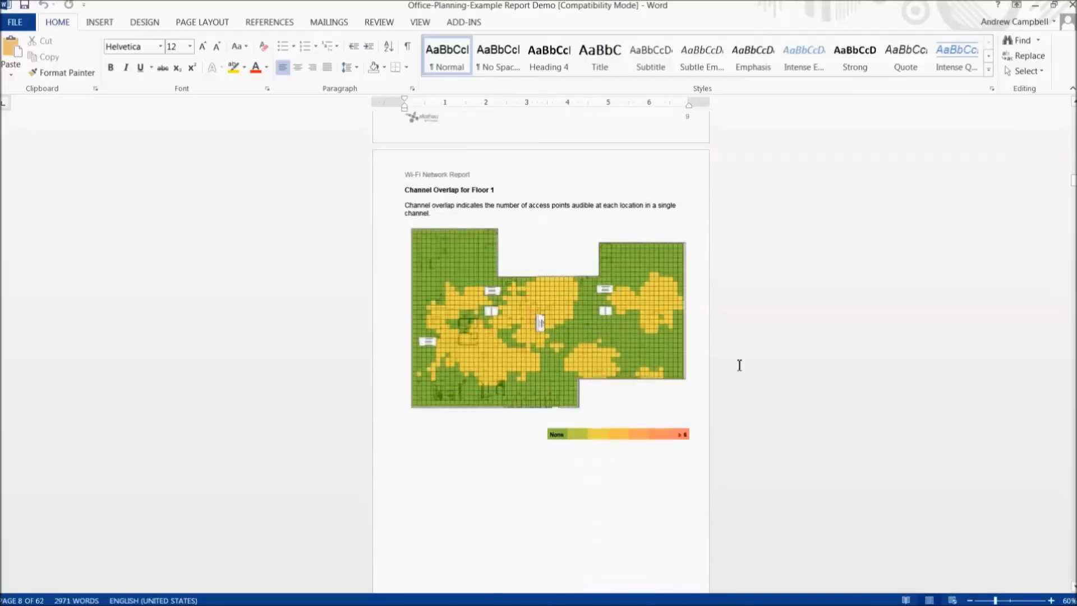
scroll("down", 3)
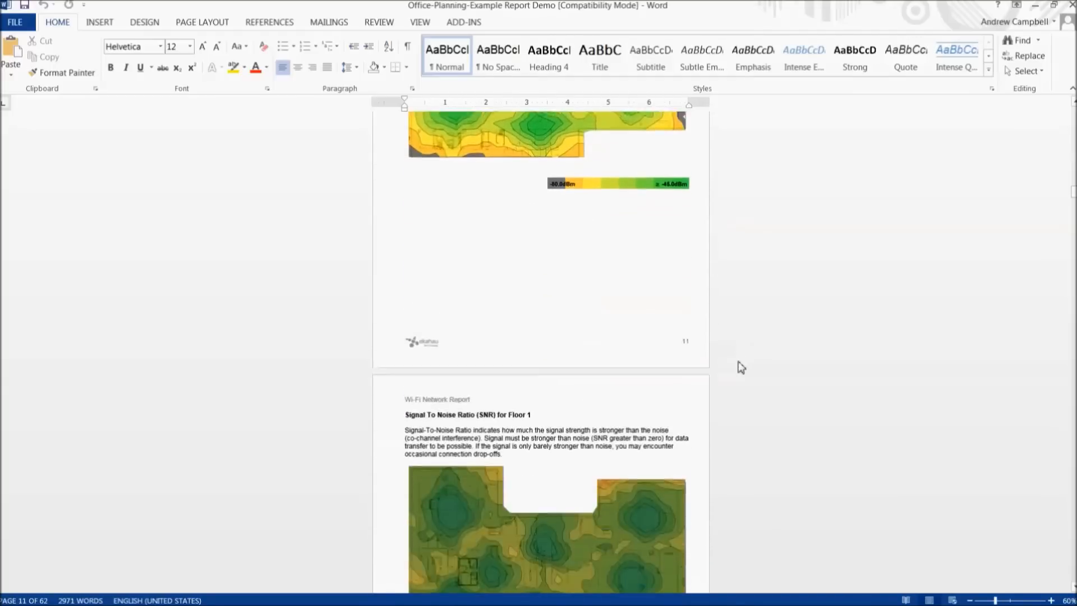
scroll("down", 3)
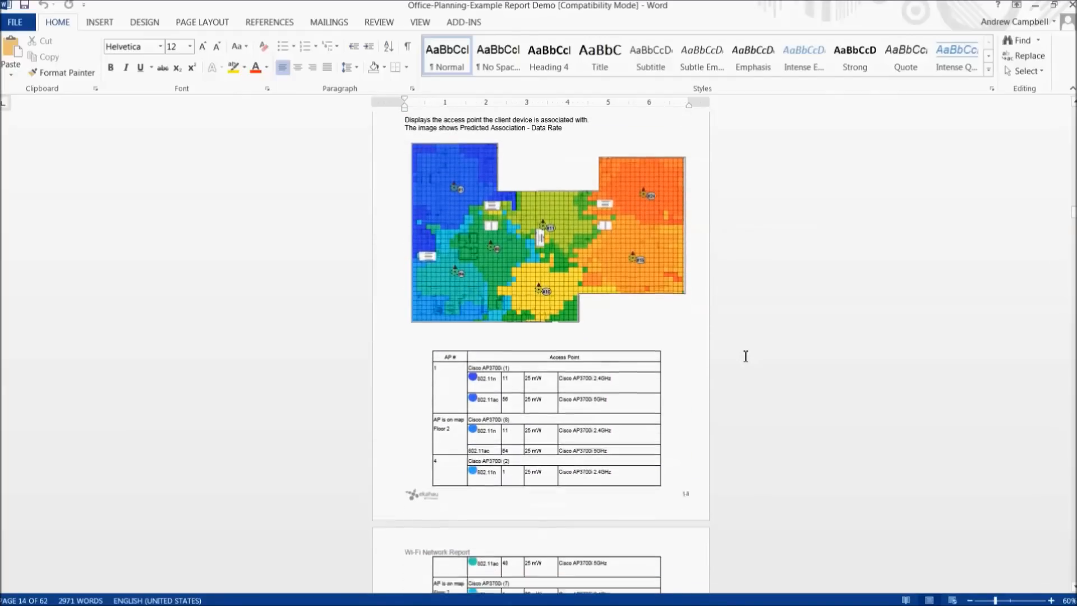
scroll("down", 3)
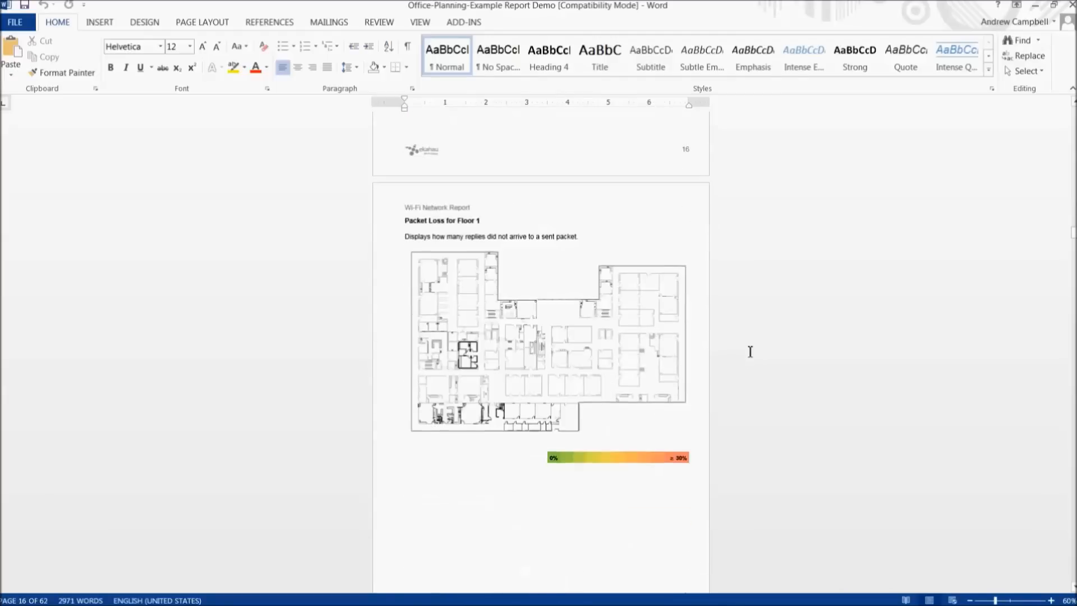
scroll("down", 3)
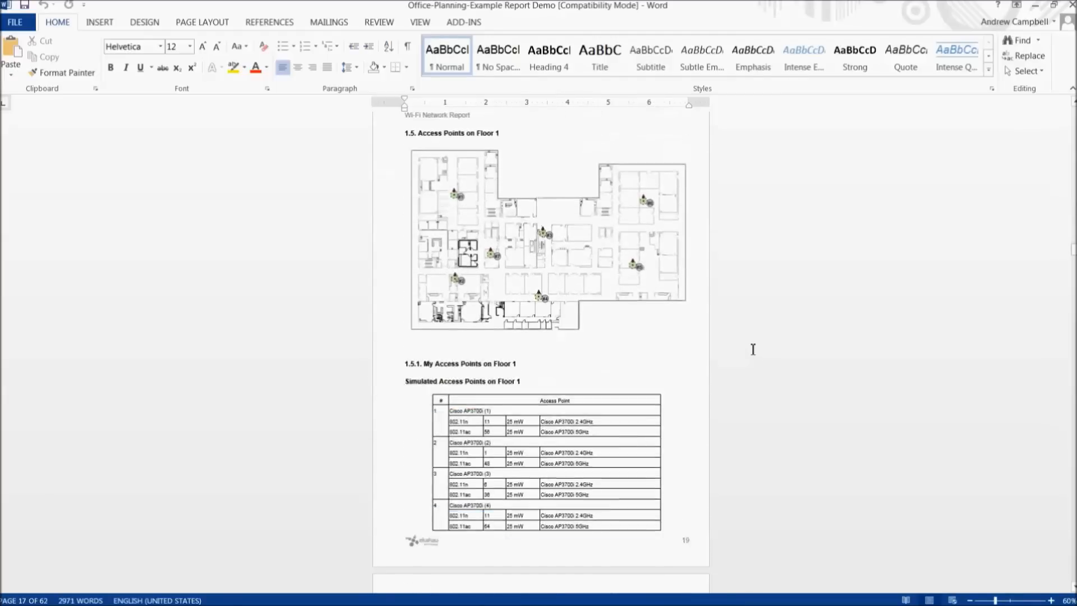
scroll("down", 3)
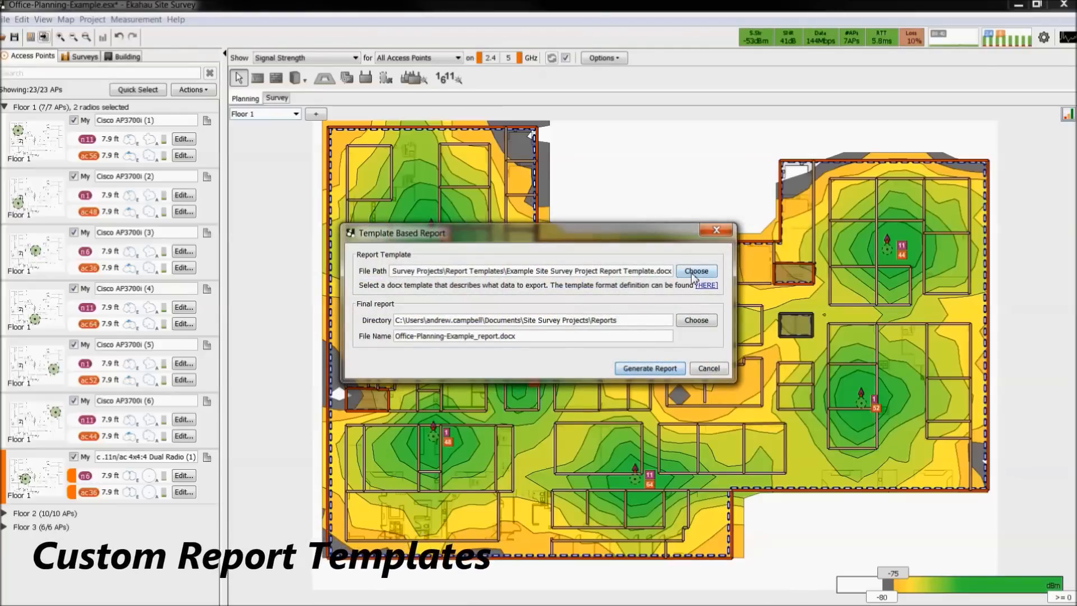
- Open the Ekahau report template documentation from the Template Based Report dialog's HERE link
left_click(708, 285)
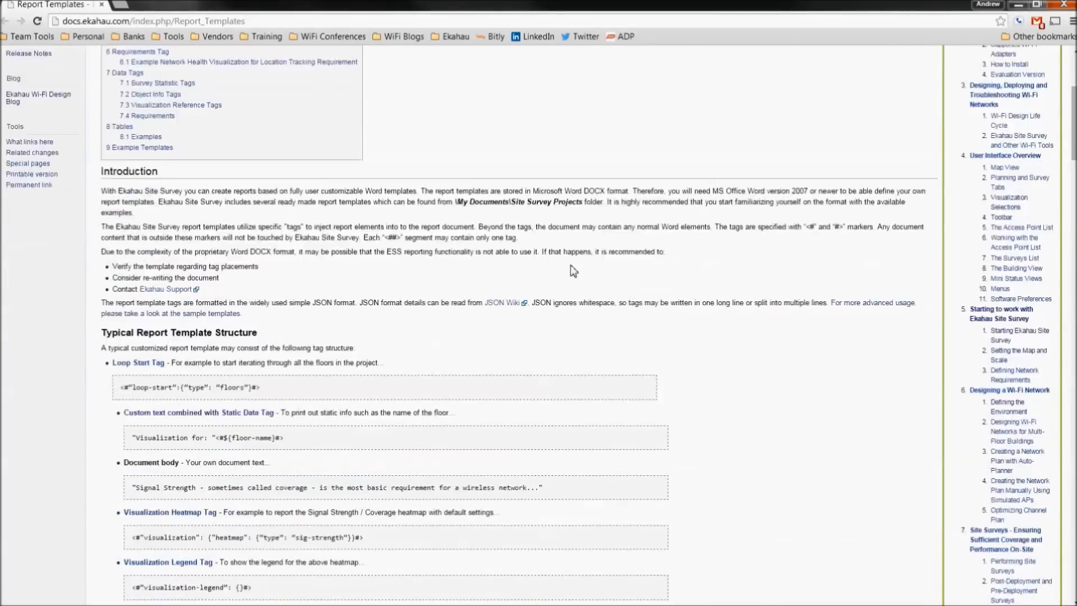
- Scroll down the Report Templates wiki page through its template tag tables
scroll("down", 3)
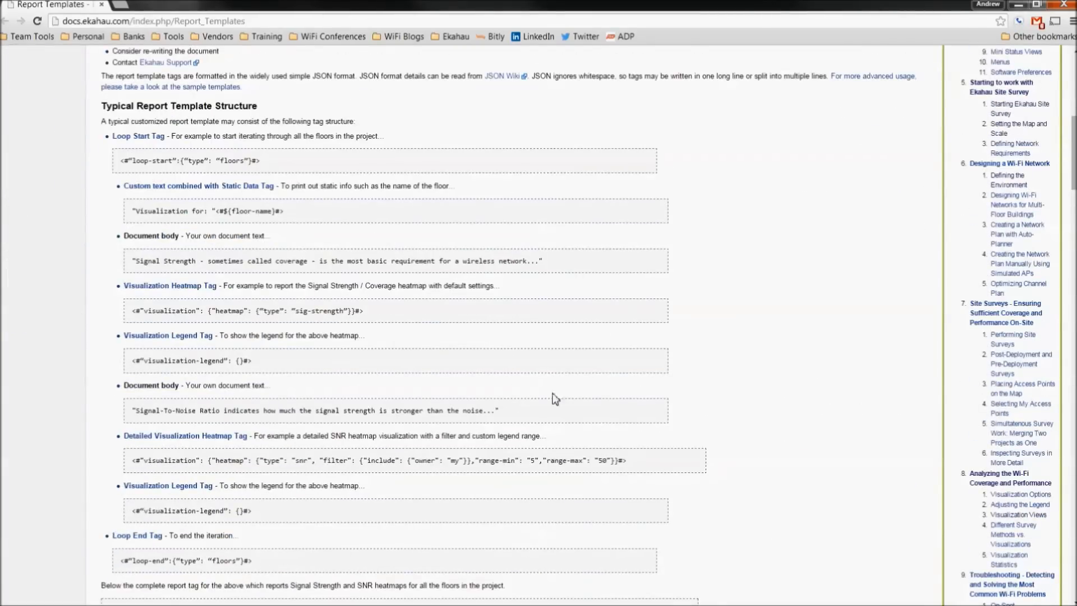
scroll("down", 3)
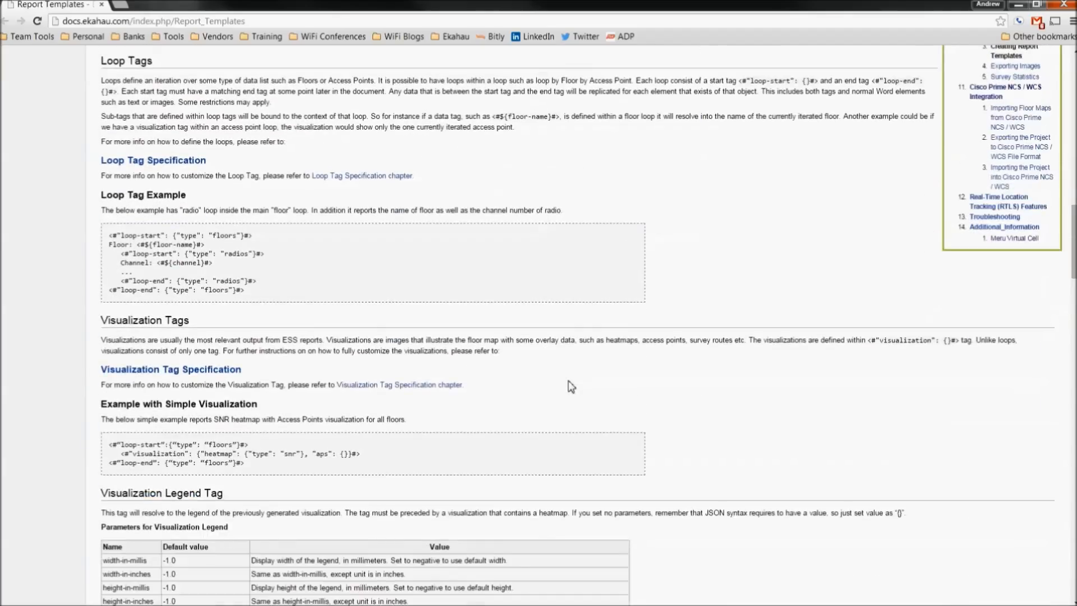
scroll("down", 3)
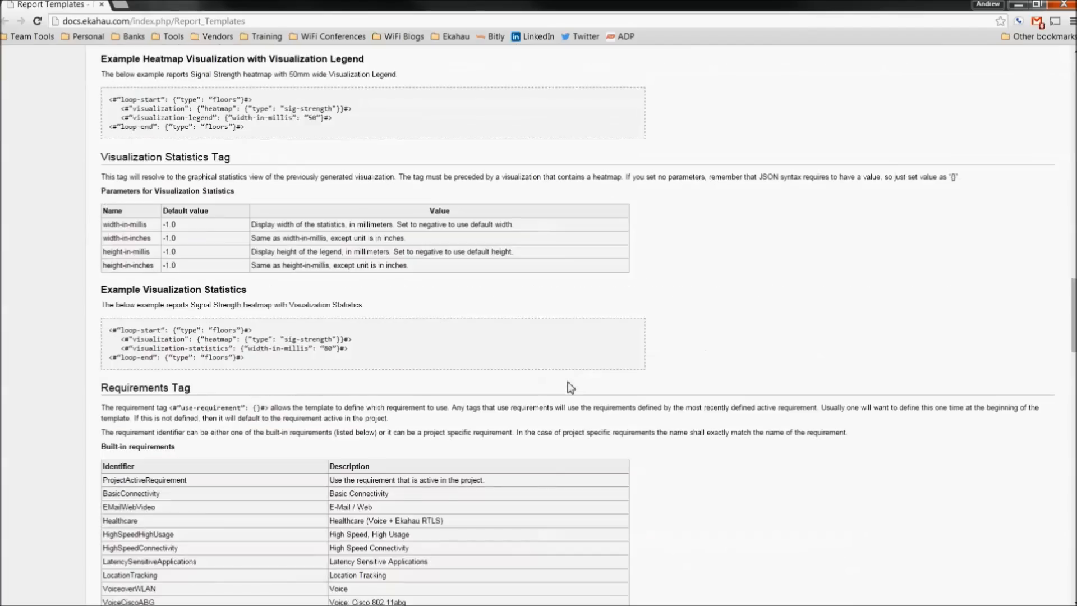
scroll("down", 3)
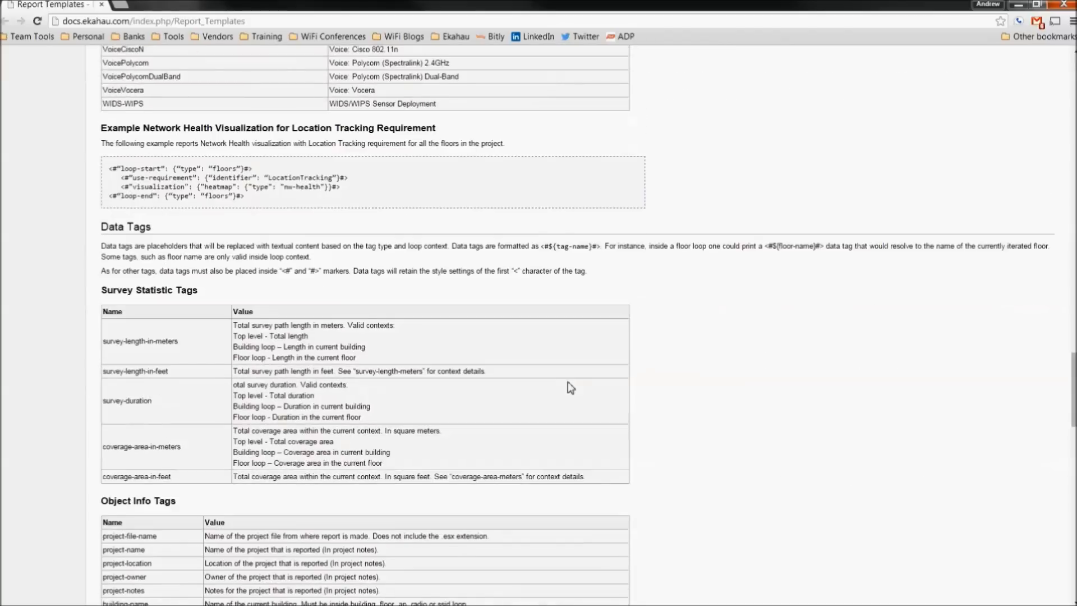
scroll("down", 3)
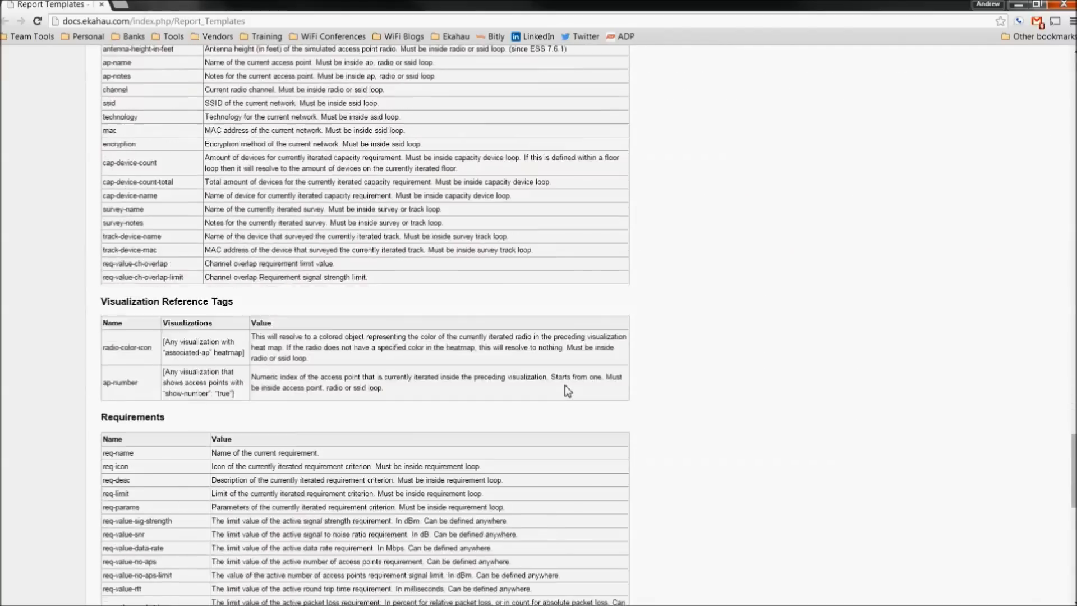
scroll("down", 3)
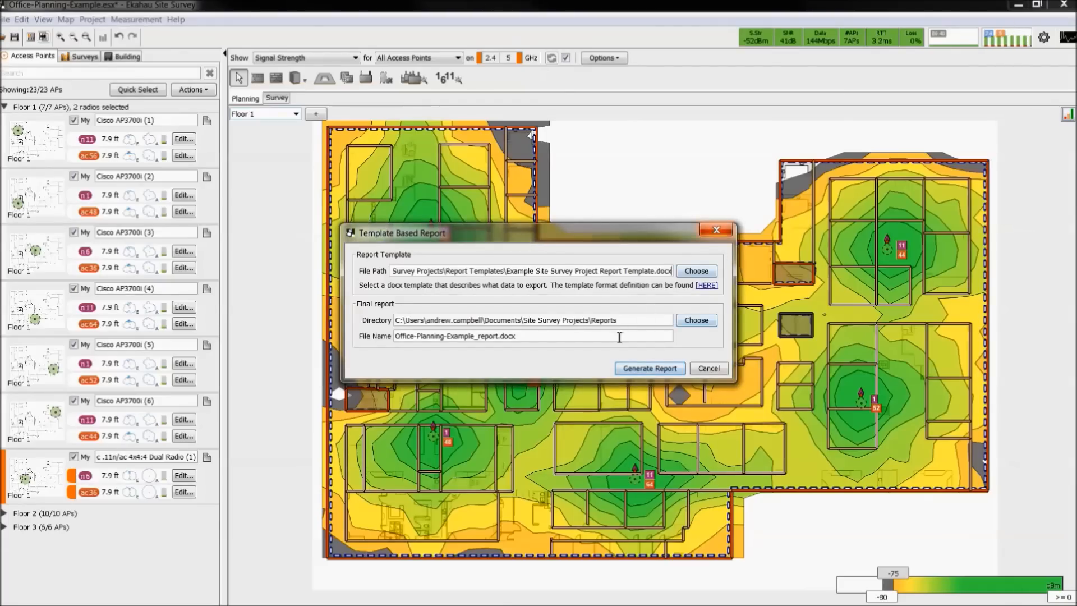
- Set the output directory to the Report Templates folder and generate the template-based report
left_click(695, 320)
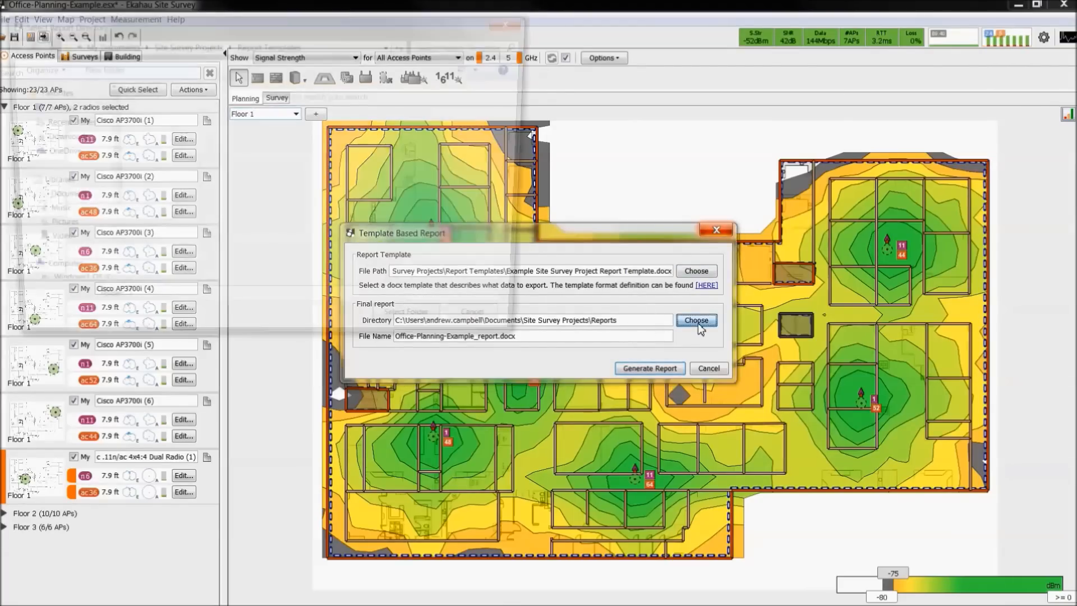
left_click(695, 320)
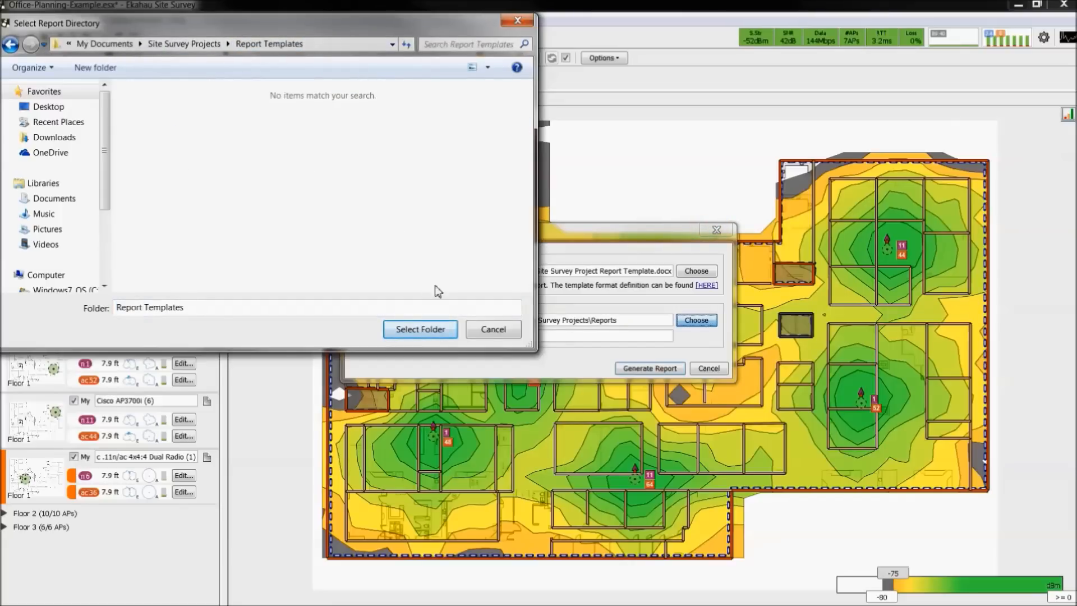
left_click(419, 328)
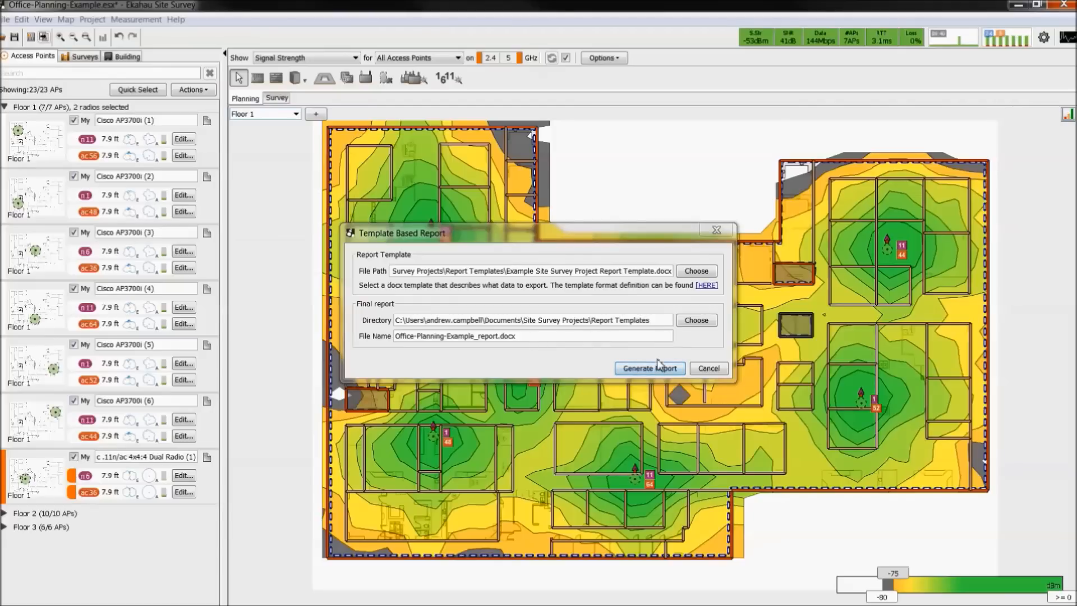
left_click(708, 368)
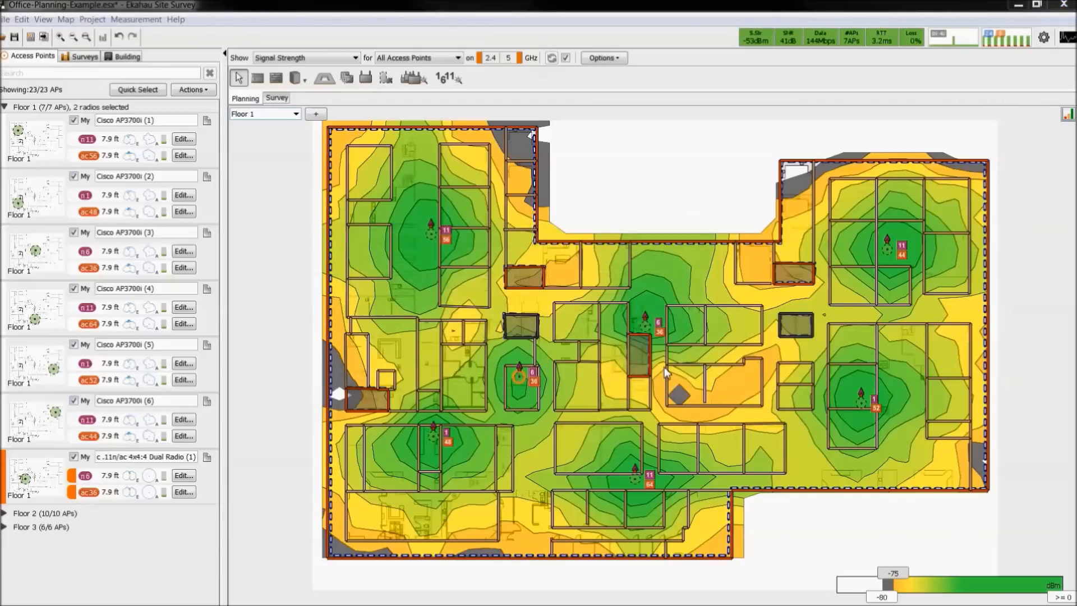
mouse_move(665, 371)
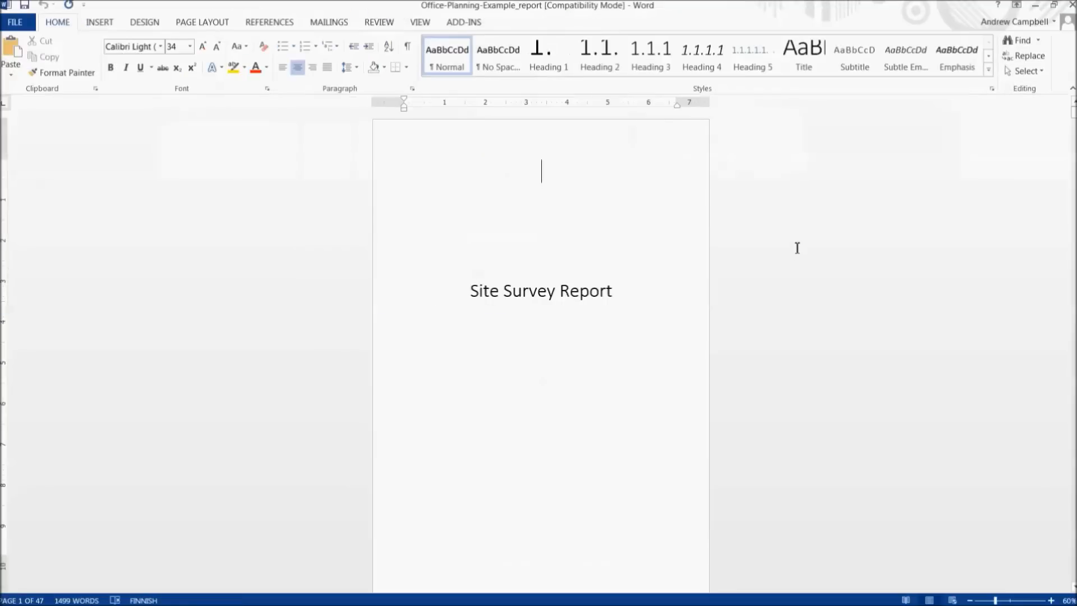
- Scroll through Office-Planning-Example_report.docx and the Example Site Survey Project Report Template's placeholder tags
scroll("down", 3)
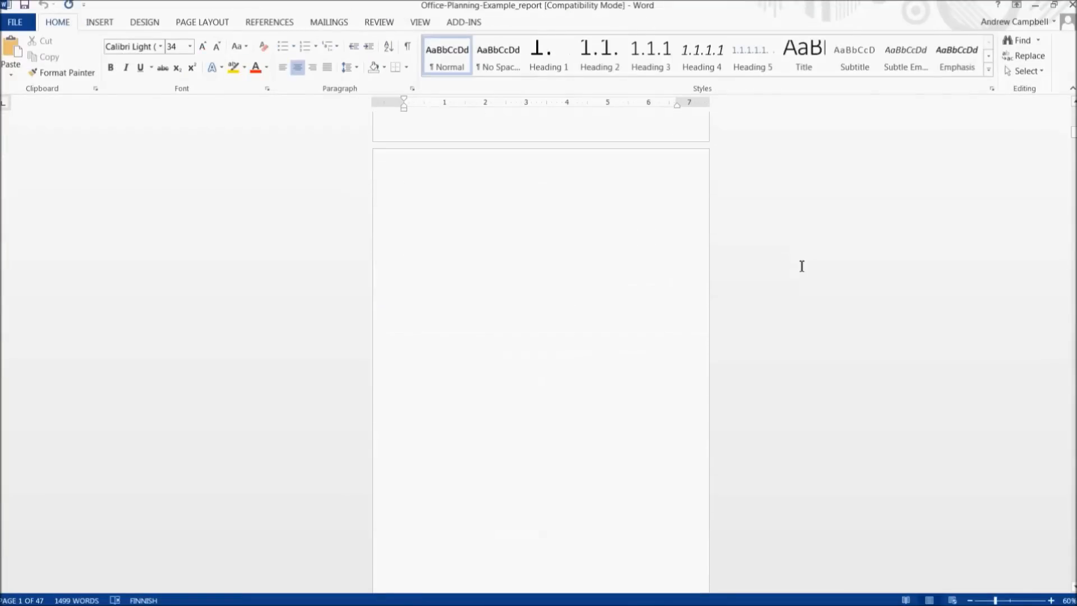
scroll("down", 3)
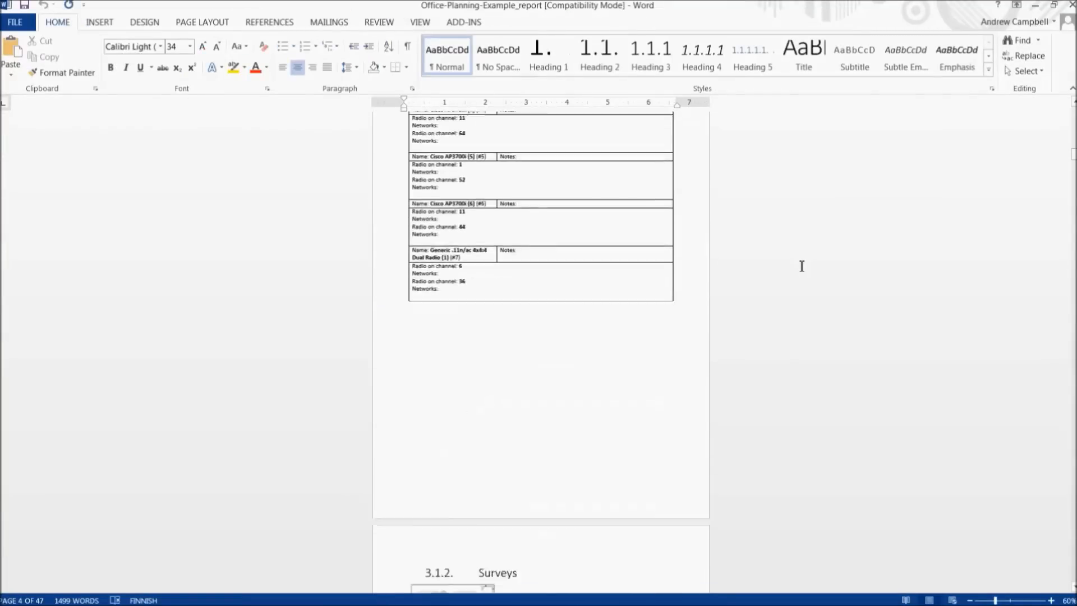
scroll("down", 3)
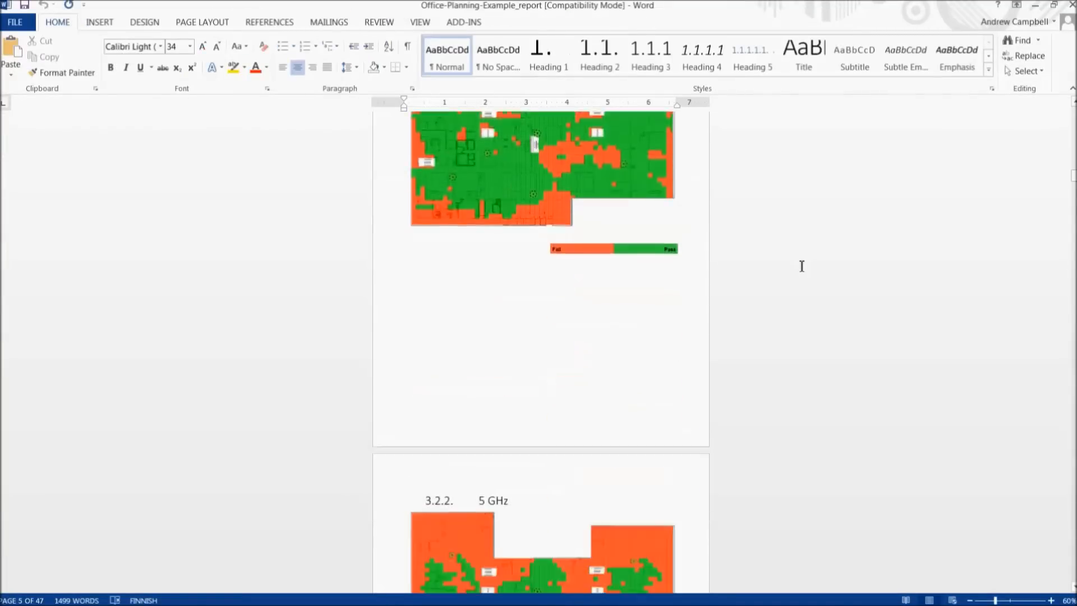
scroll("down", 3)
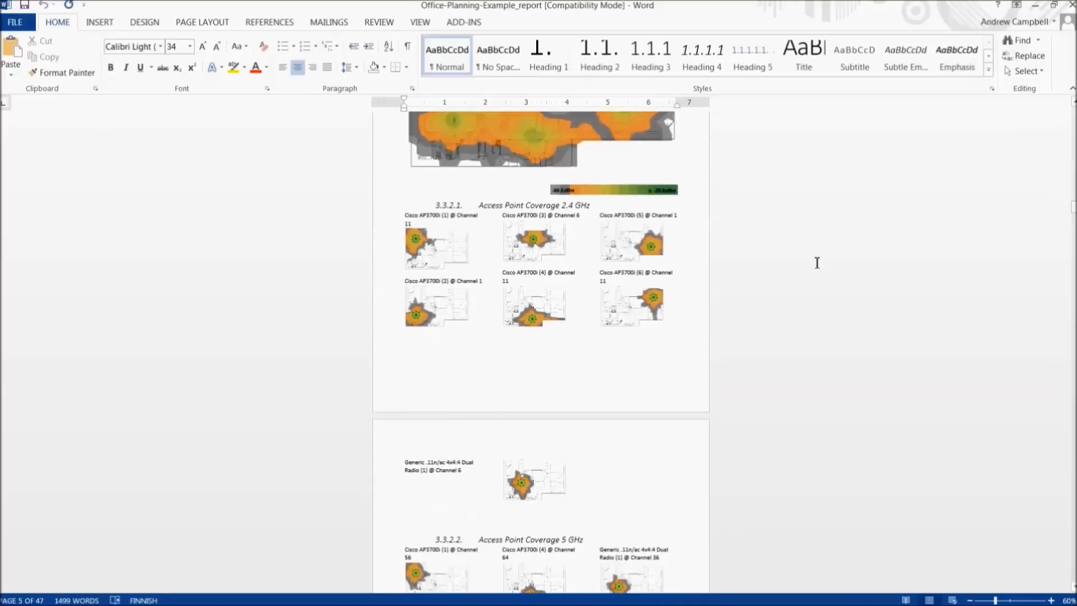
scroll("down", 3)
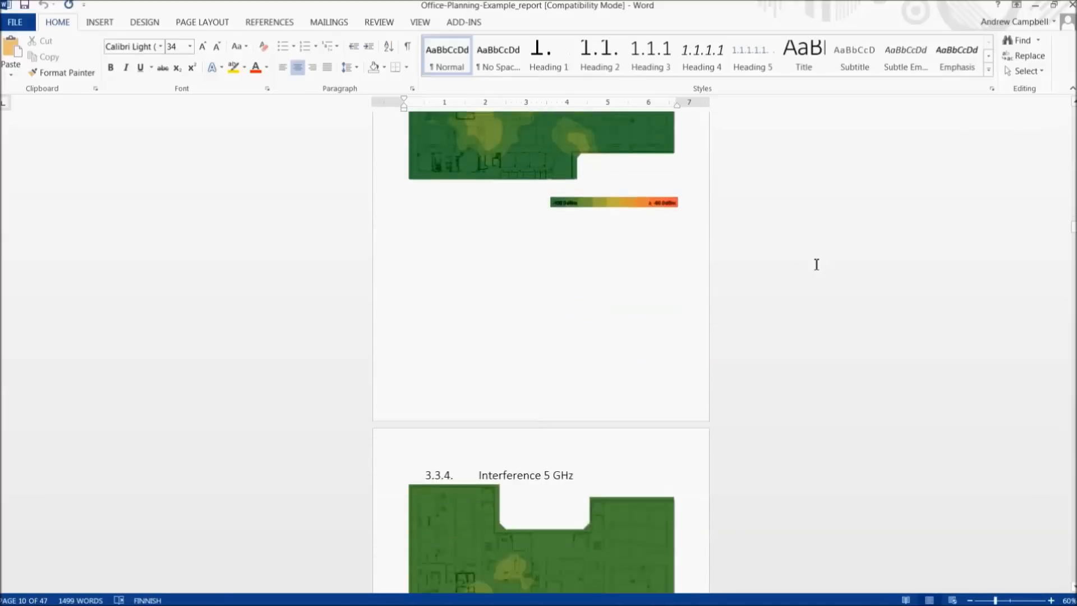
scroll("down", 3)
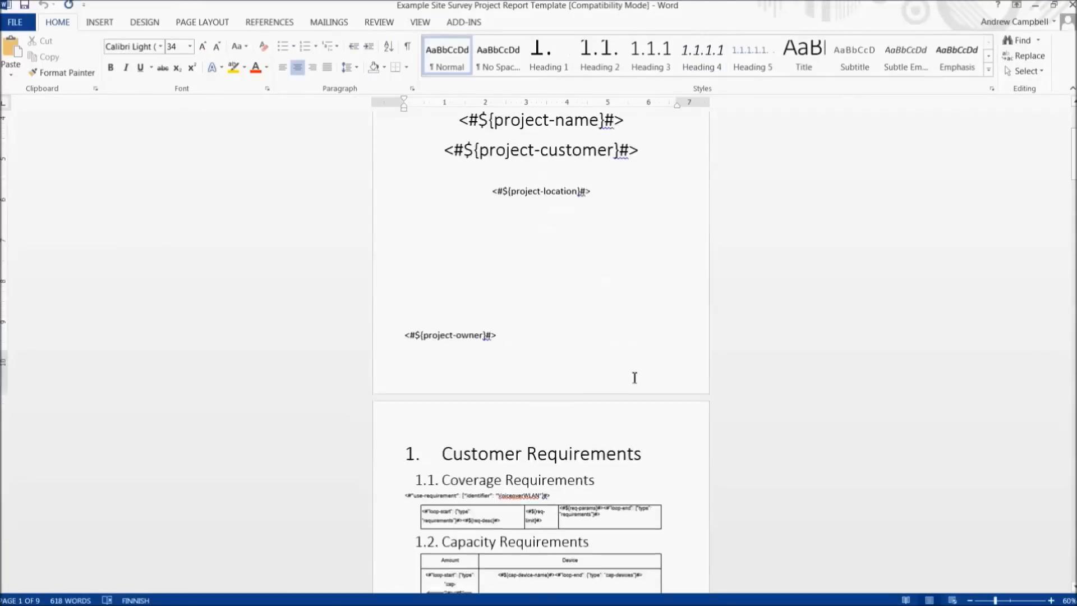
scroll("down", 3)
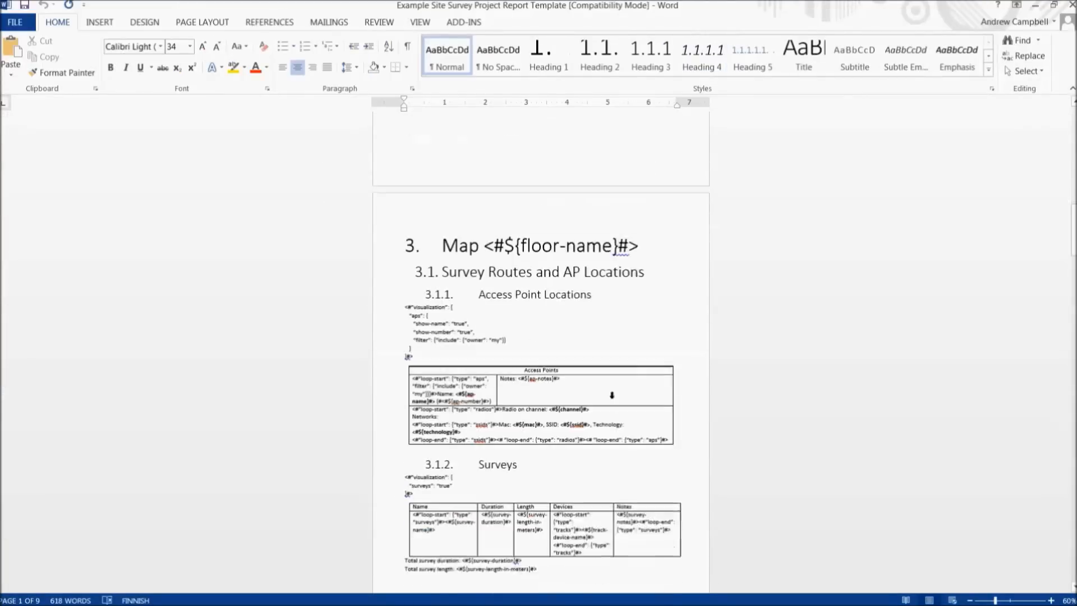